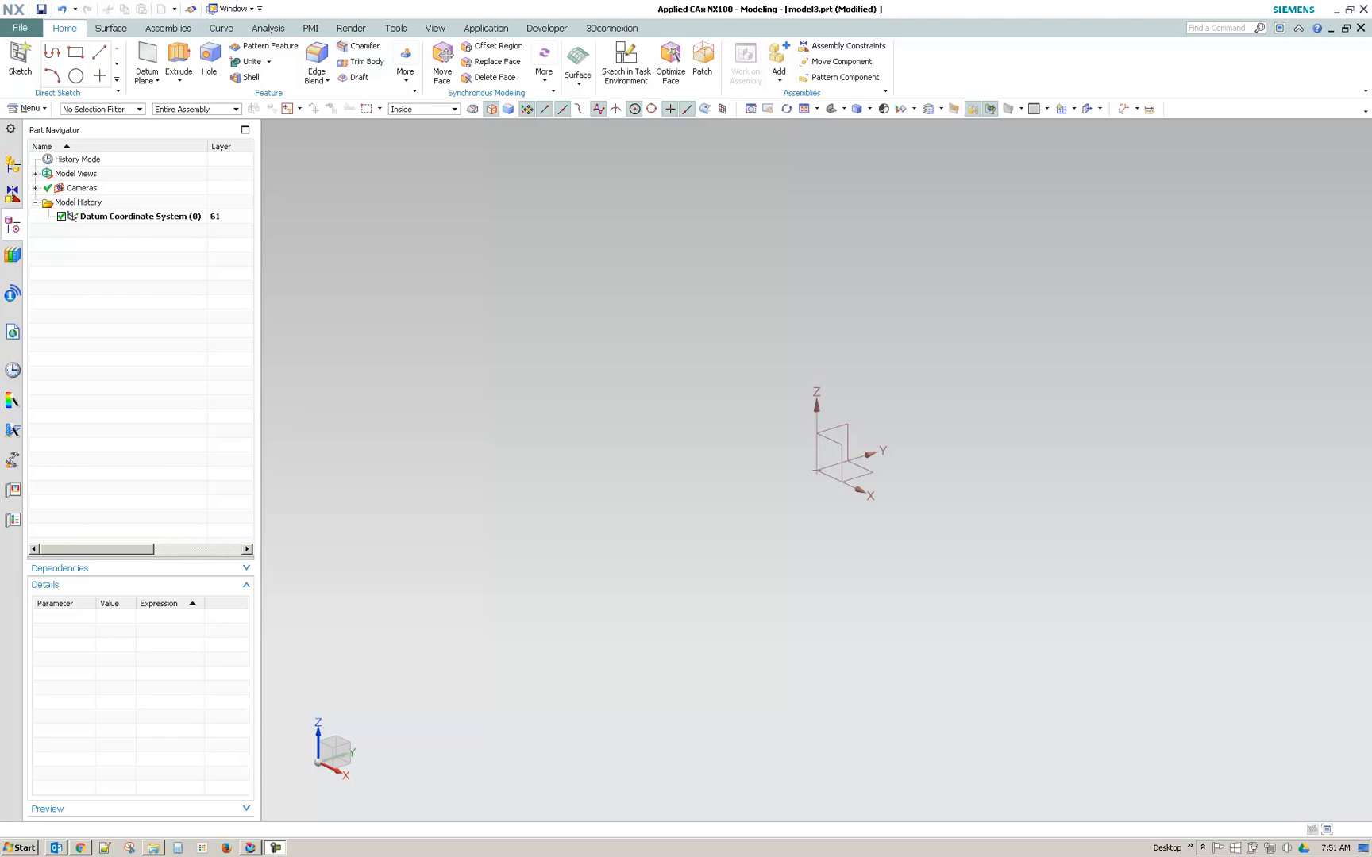
mouse_move(1138, 610)
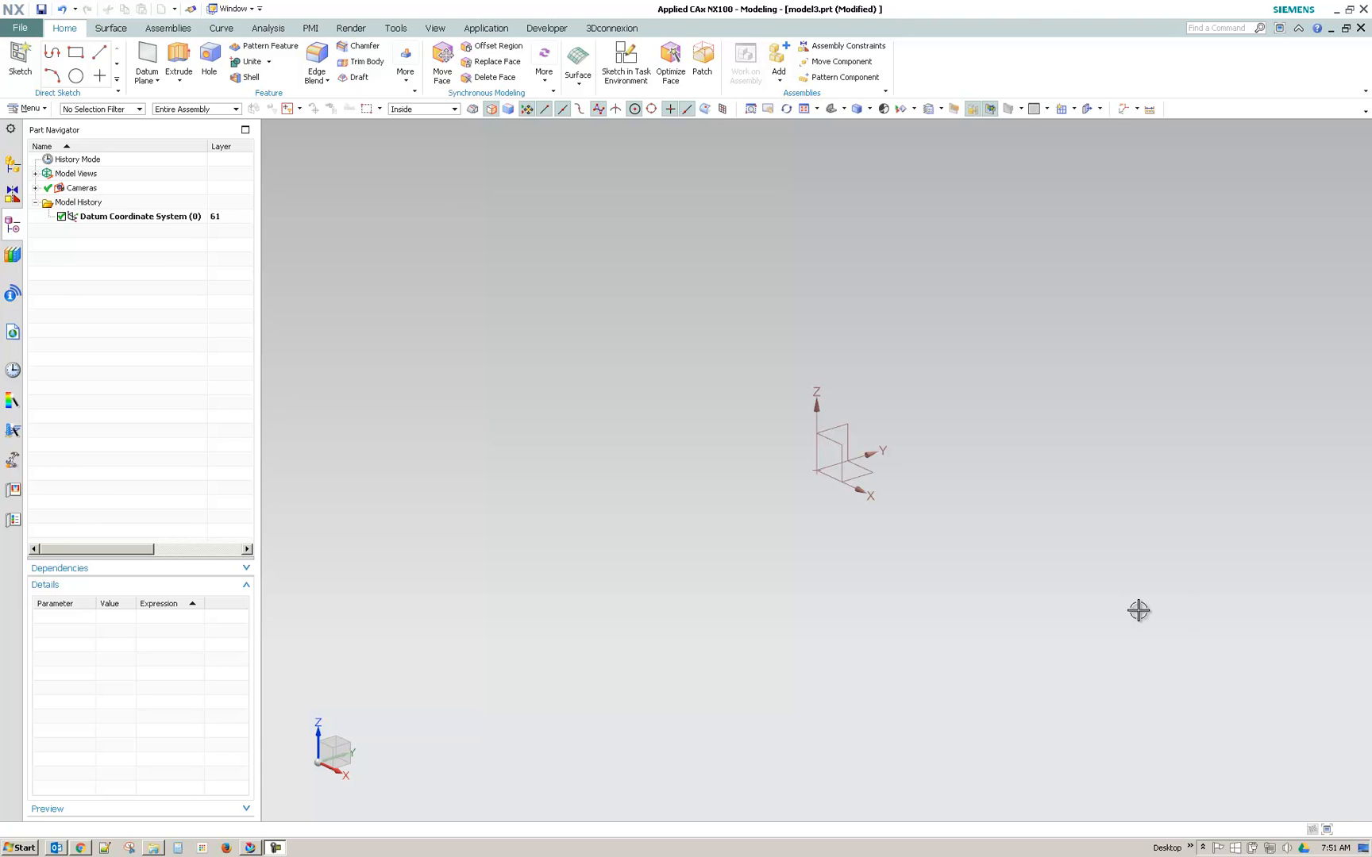
mouse_move(1140, 624)
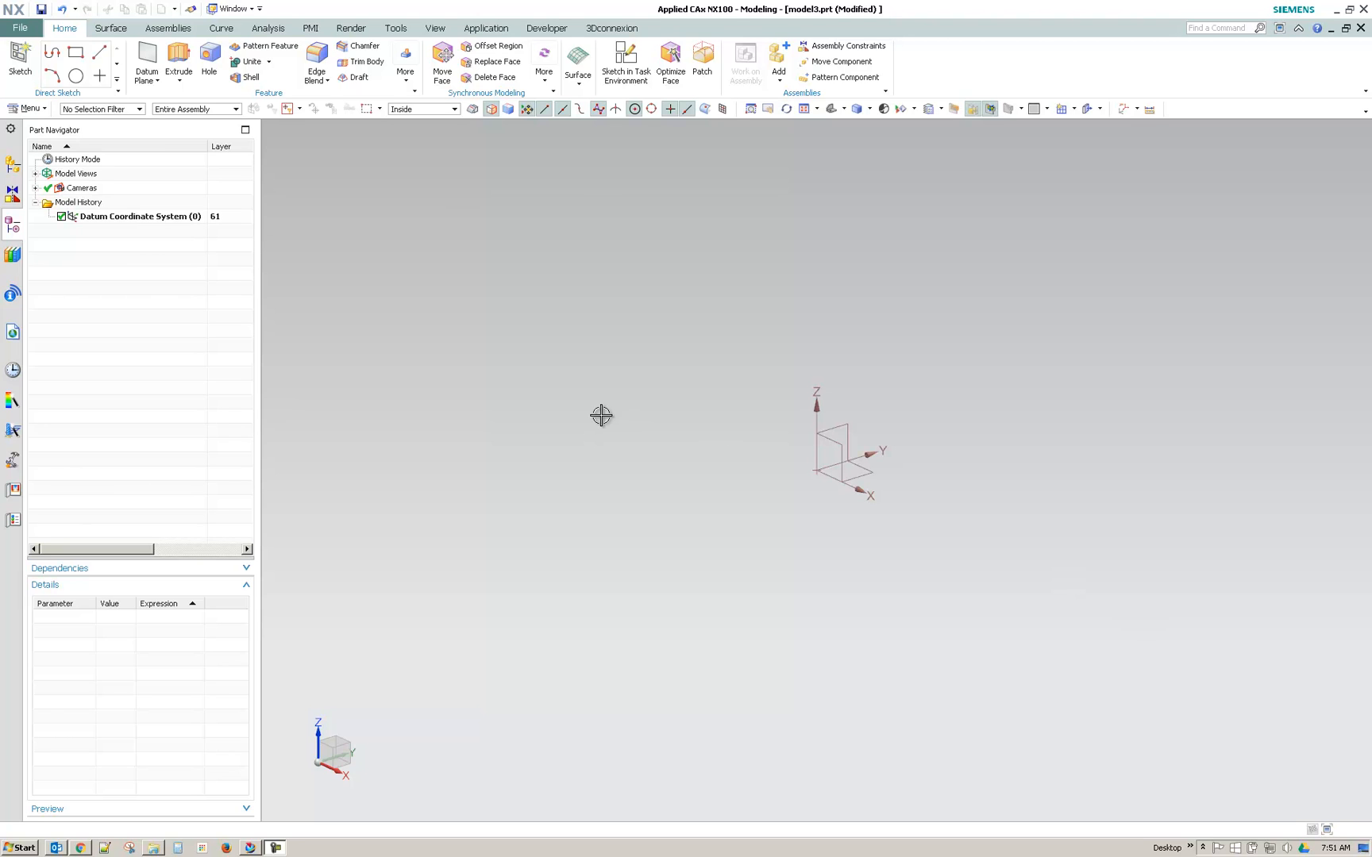
mouse_move(179, 321)
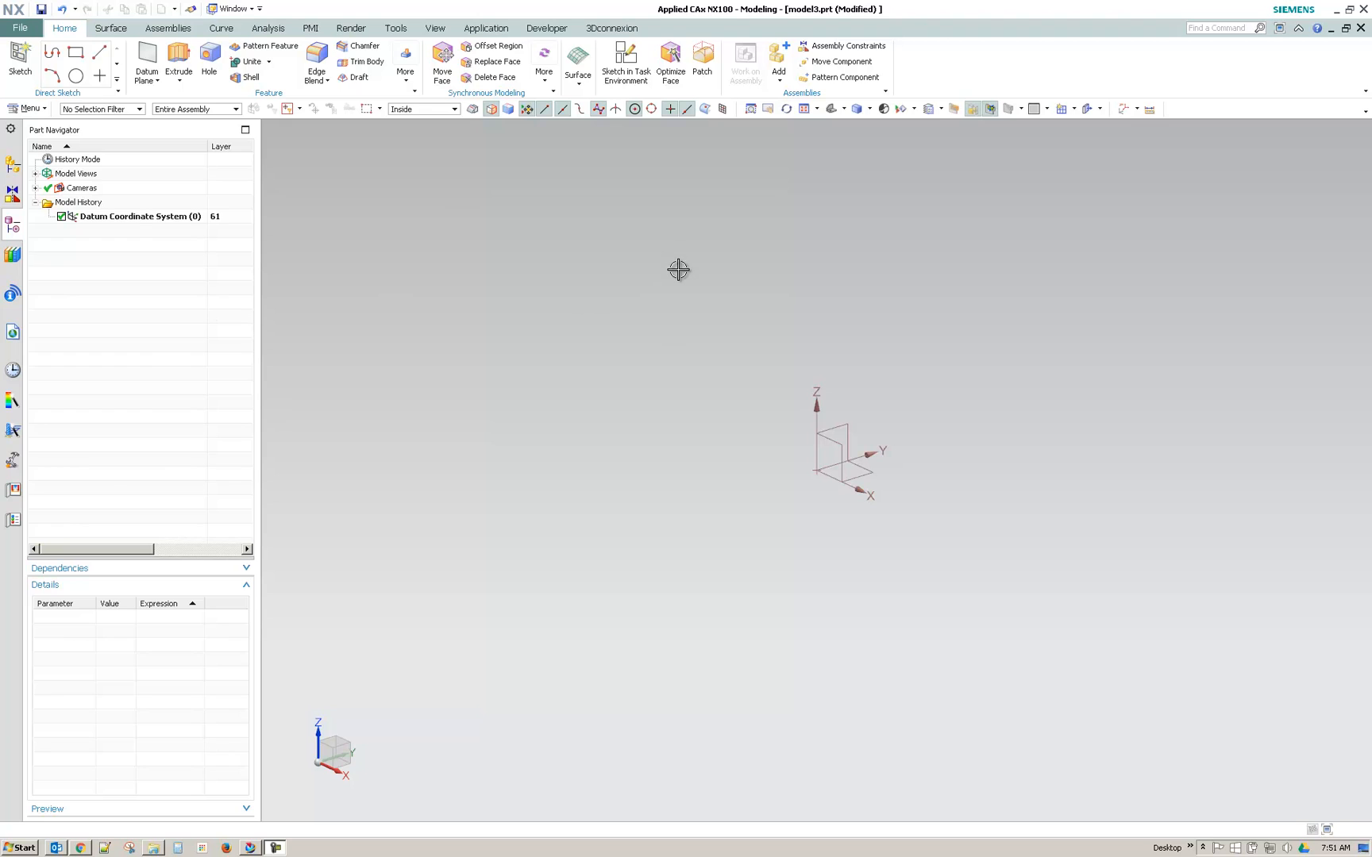
mouse_move(736, 267)
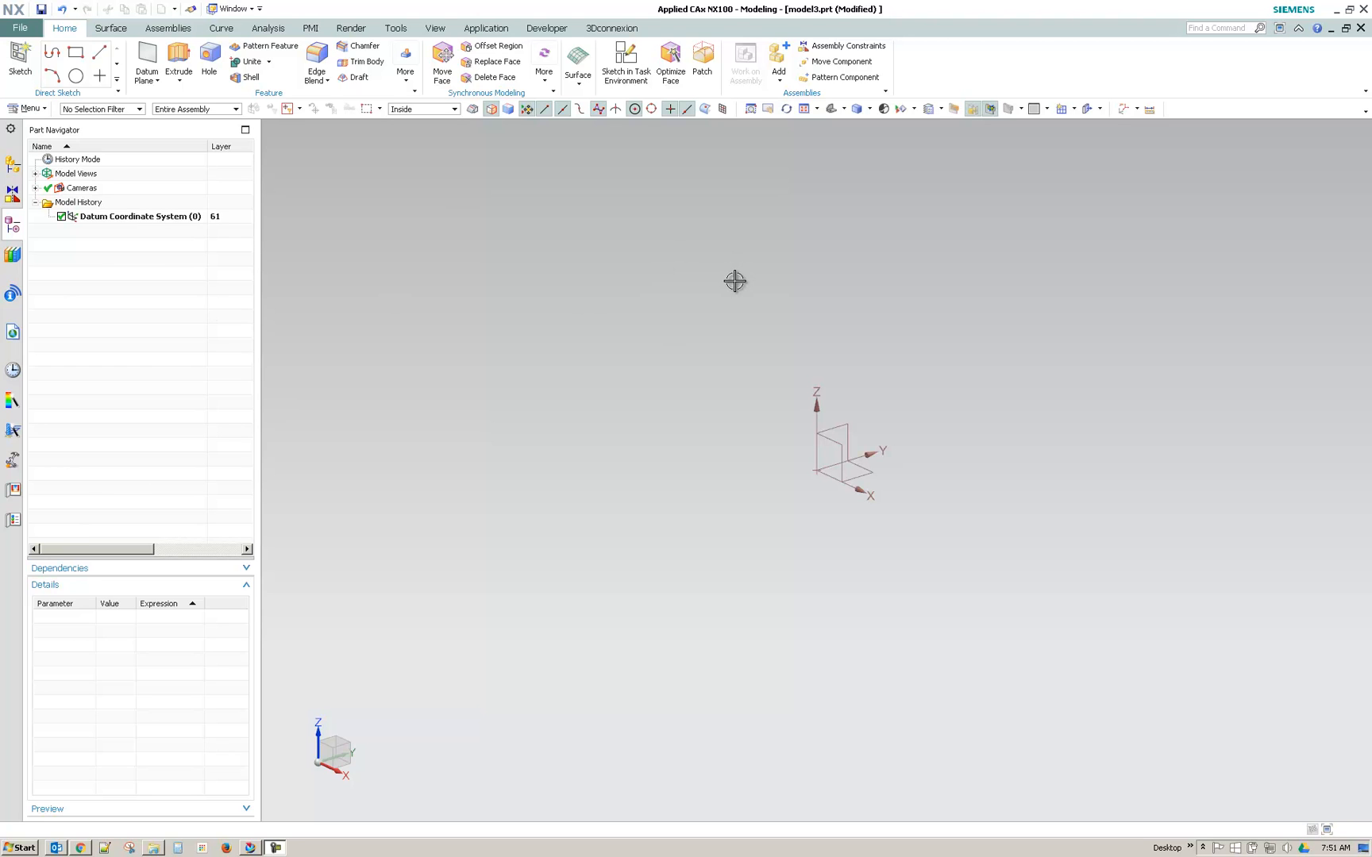
mouse_move(726, 294)
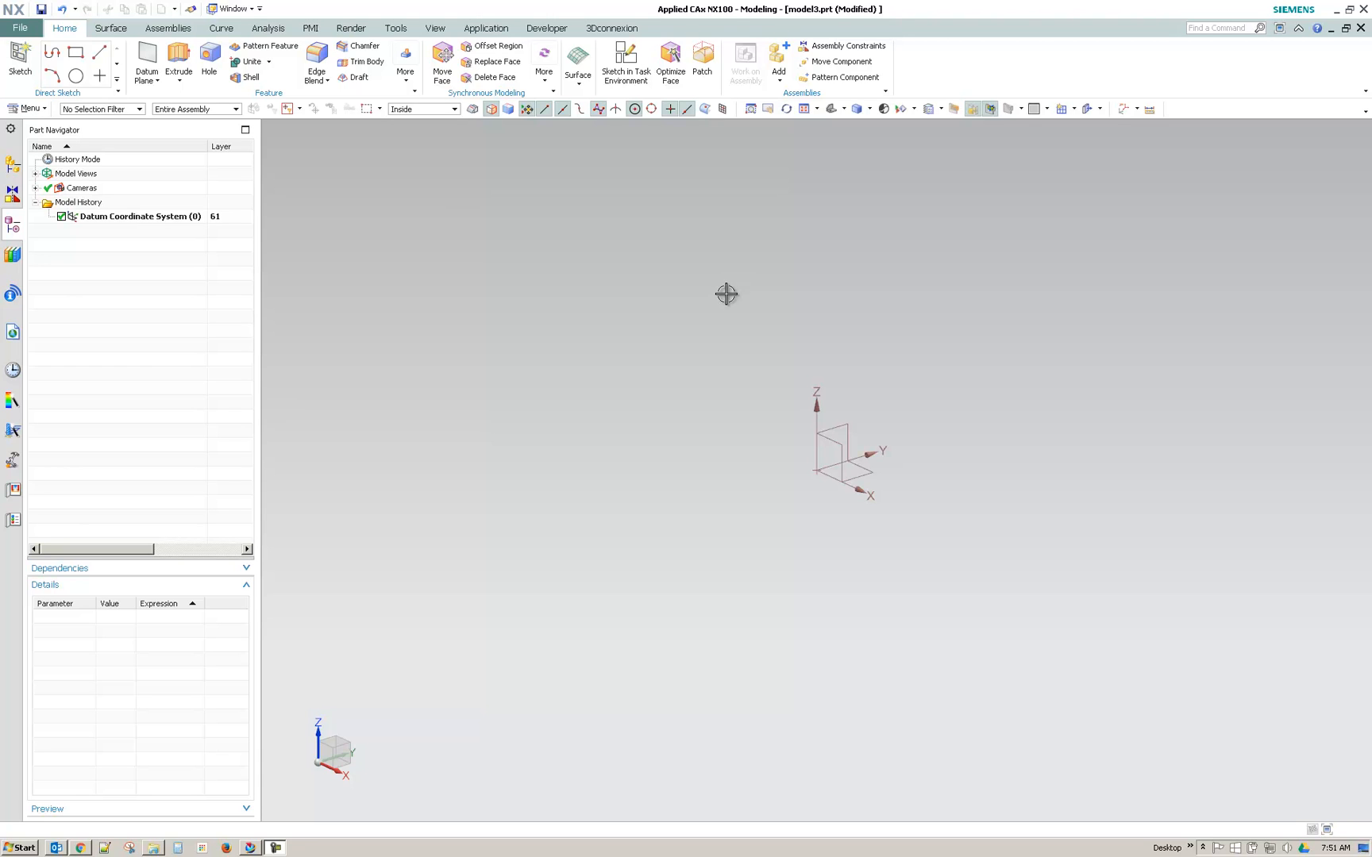
mouse_move(729, 293)
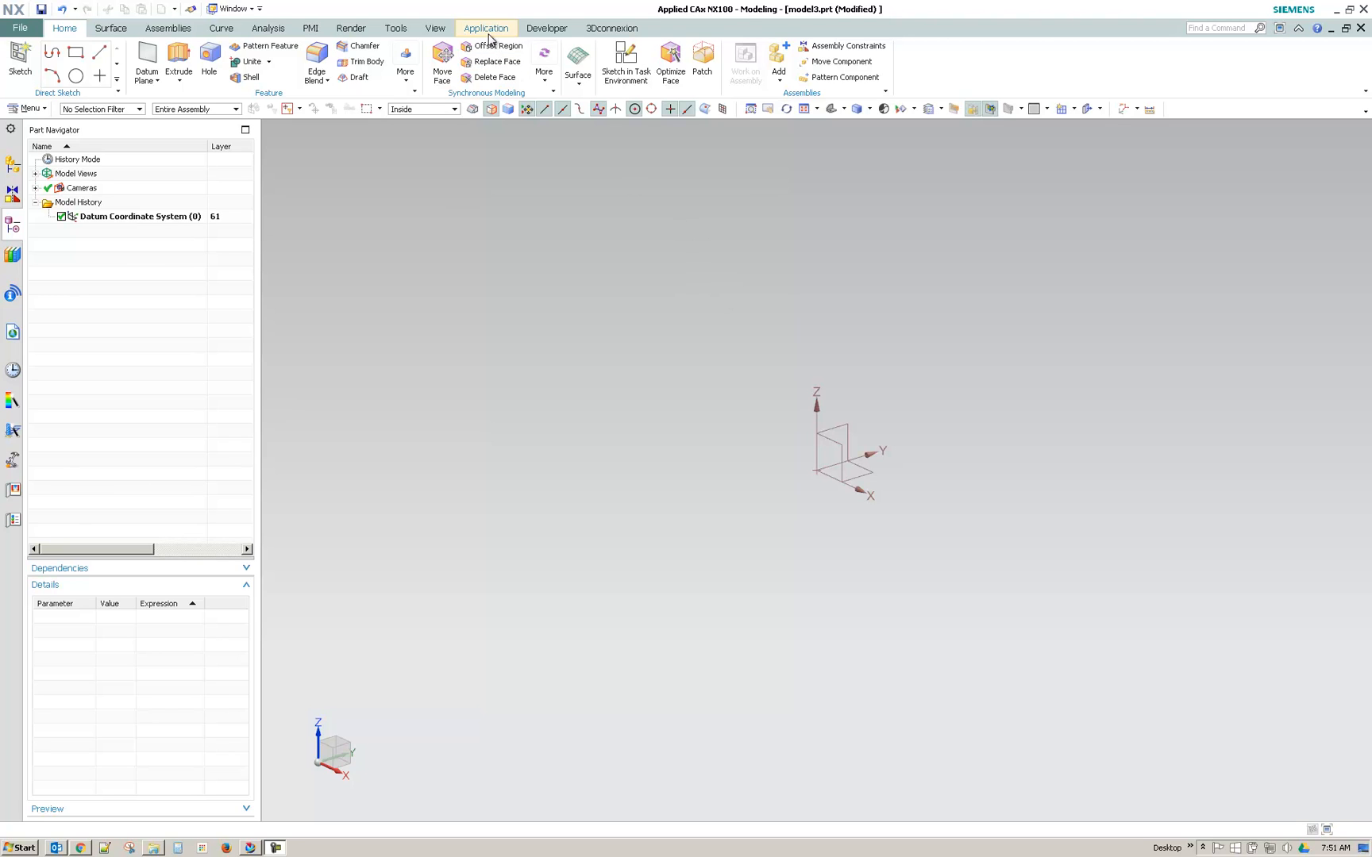
Switch model3.prt from Modeling to the Gateway application via Application > More
click(486, 28)
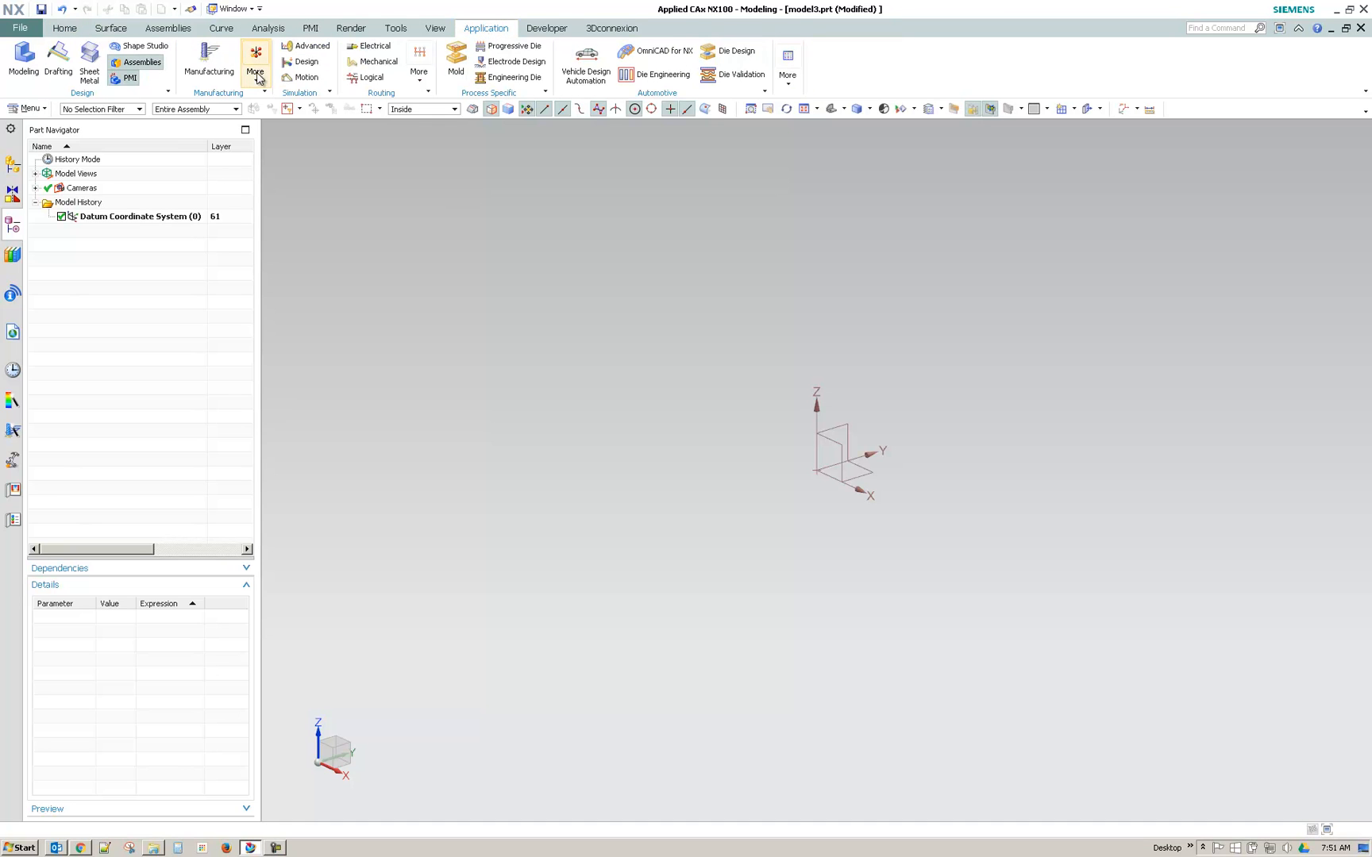
click(787, 61)
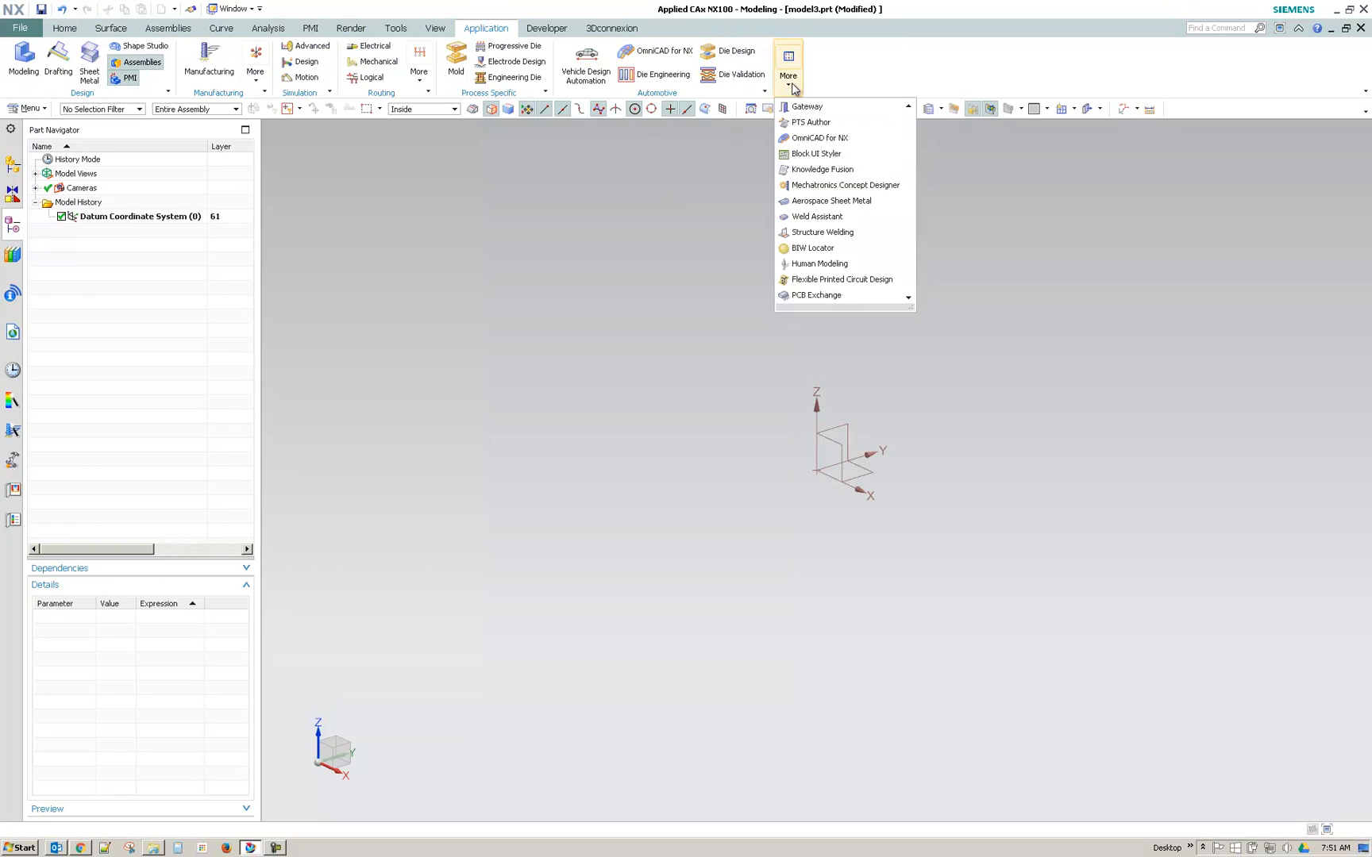
mouse_move(835, 108)
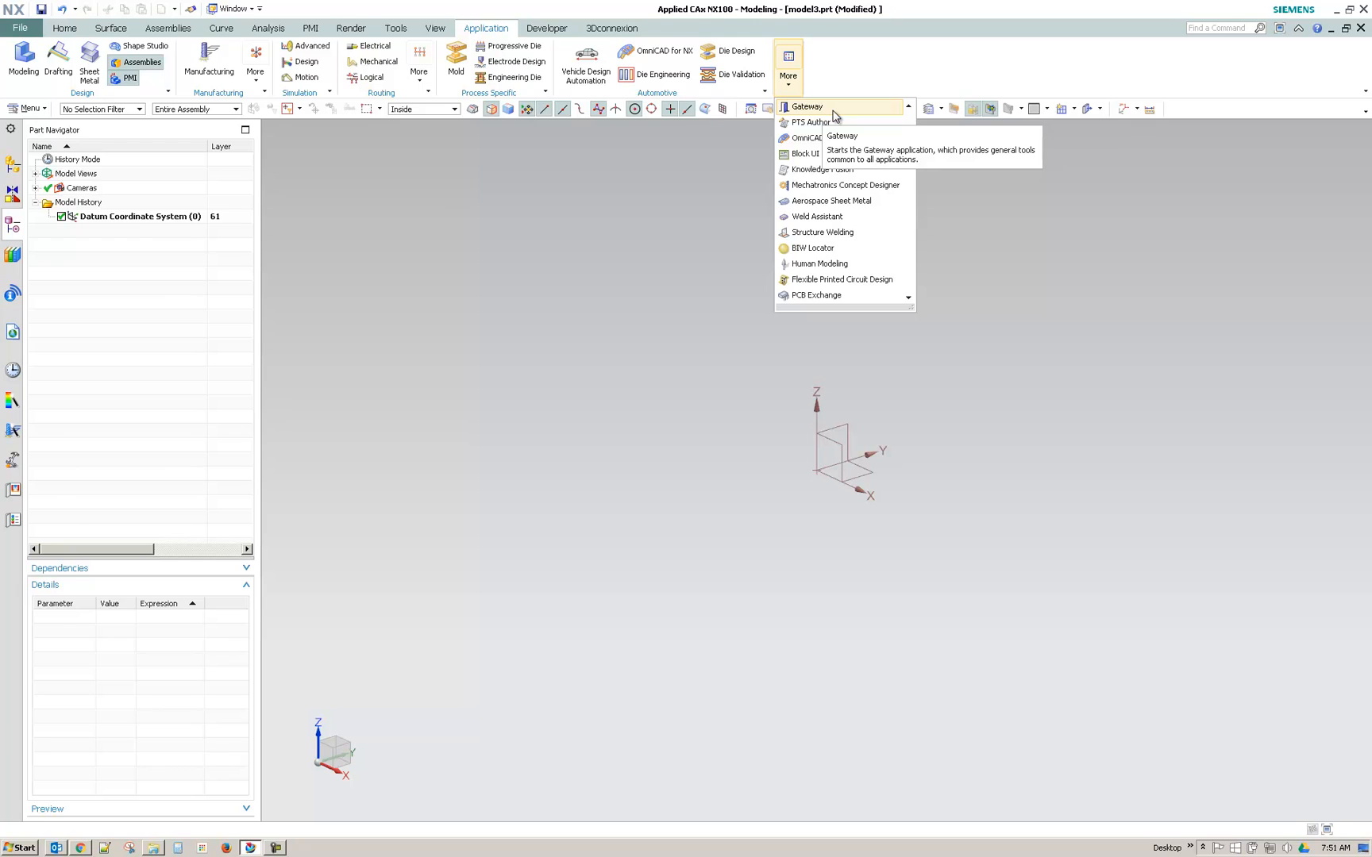
click(805, 105)
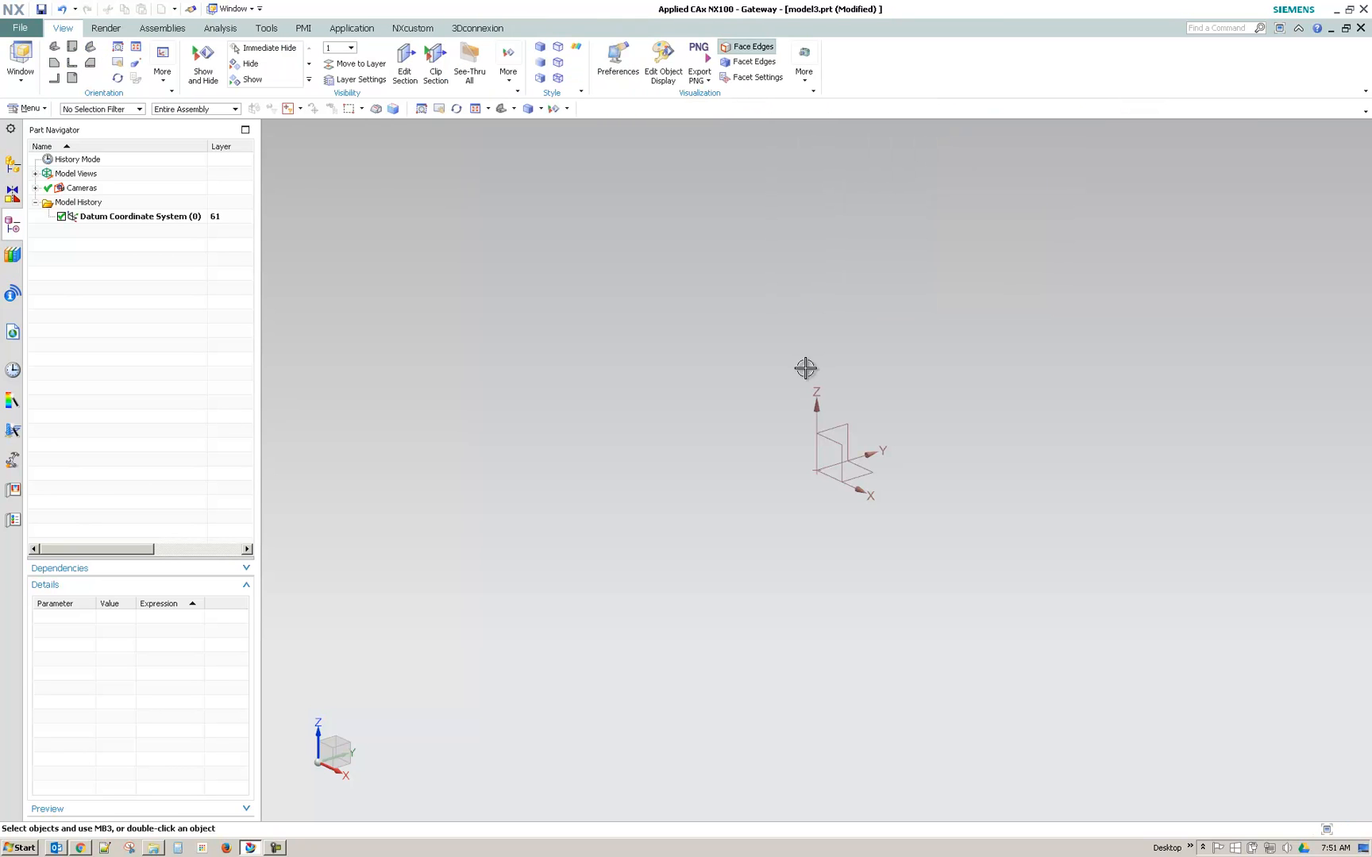
mouse_move(703, 331)
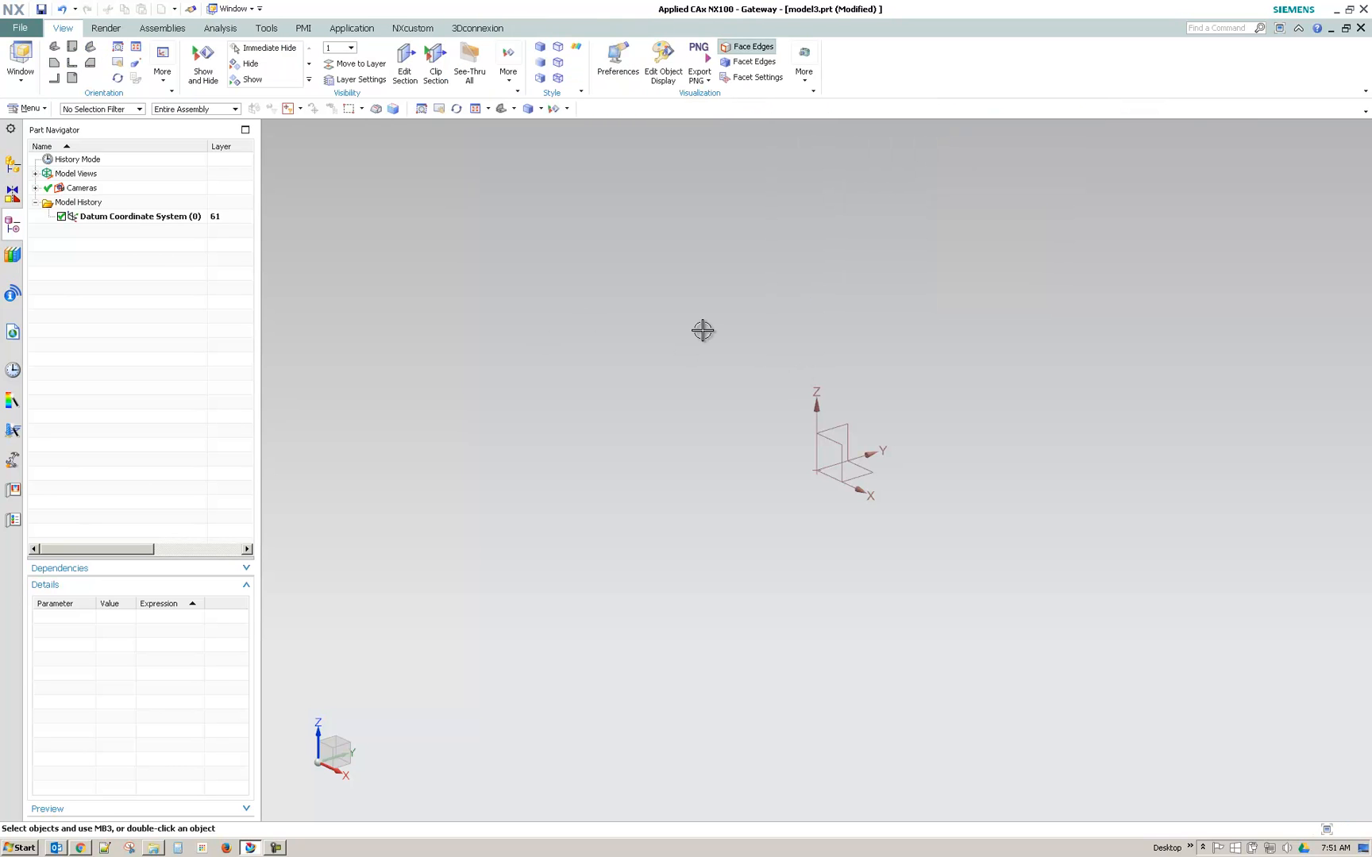
mouse_move(10, 259)
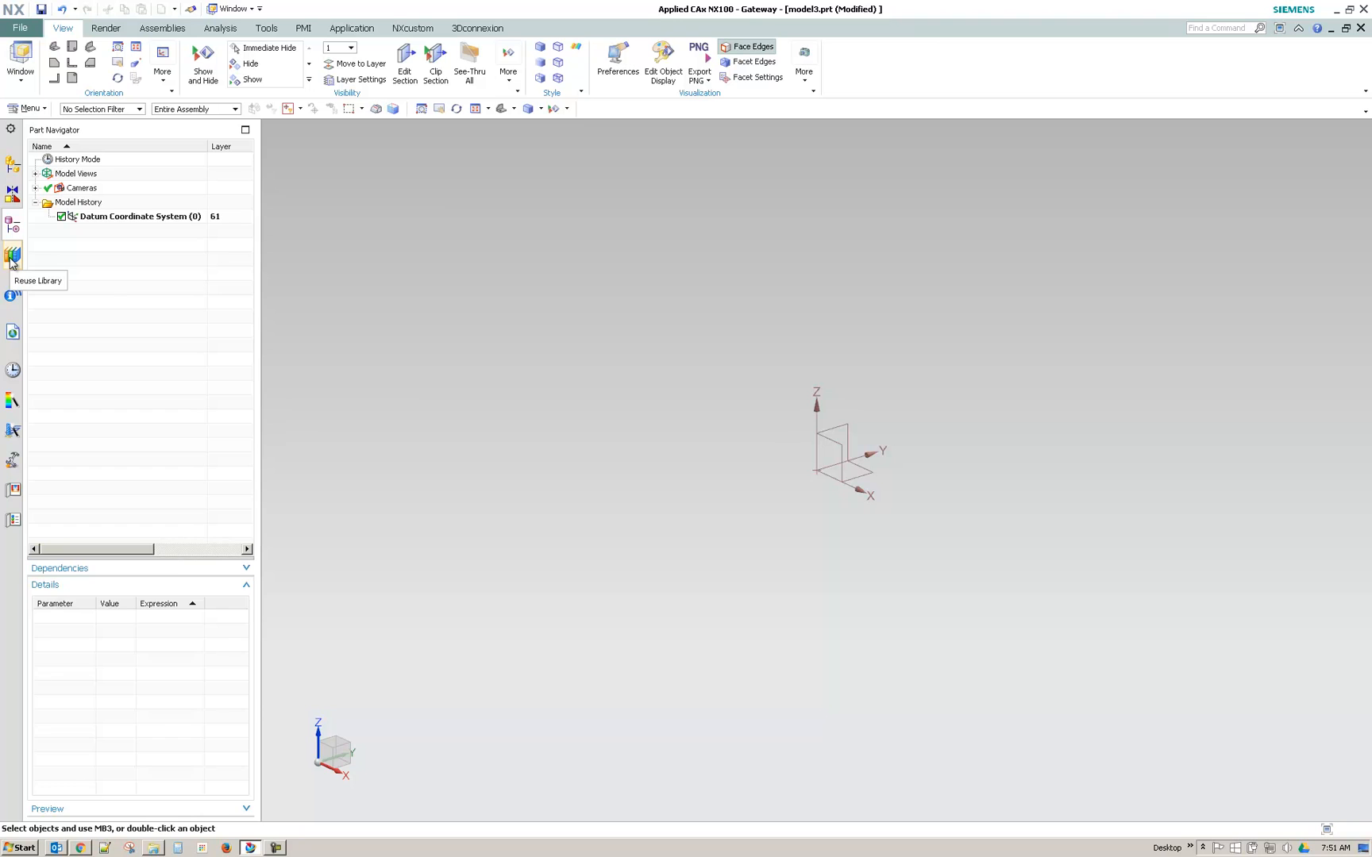
Open the Reuse Library resource bar tab to list available libraries
click(10, 254)
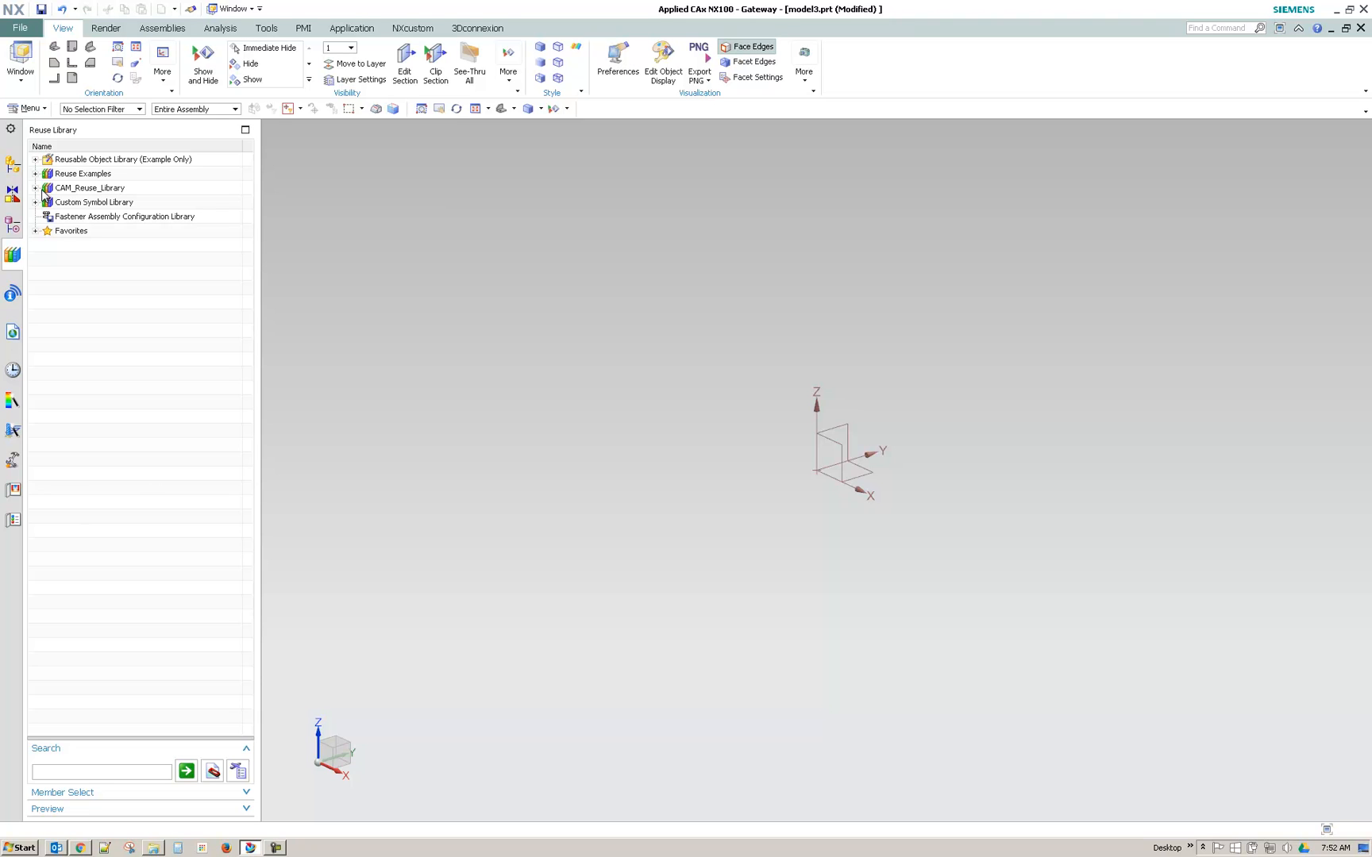
mouse_move(1173, 43)
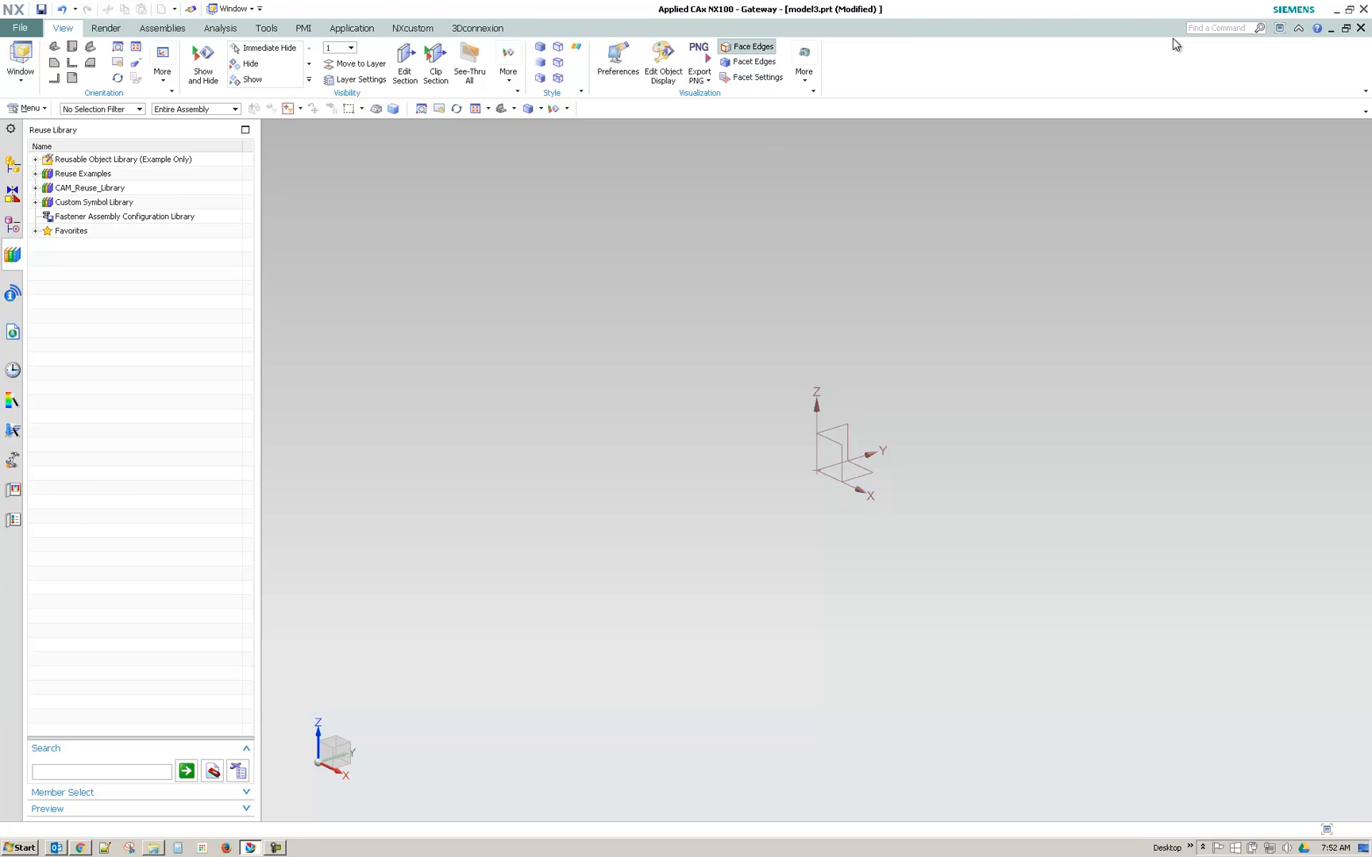
mouse_move(612, 6)
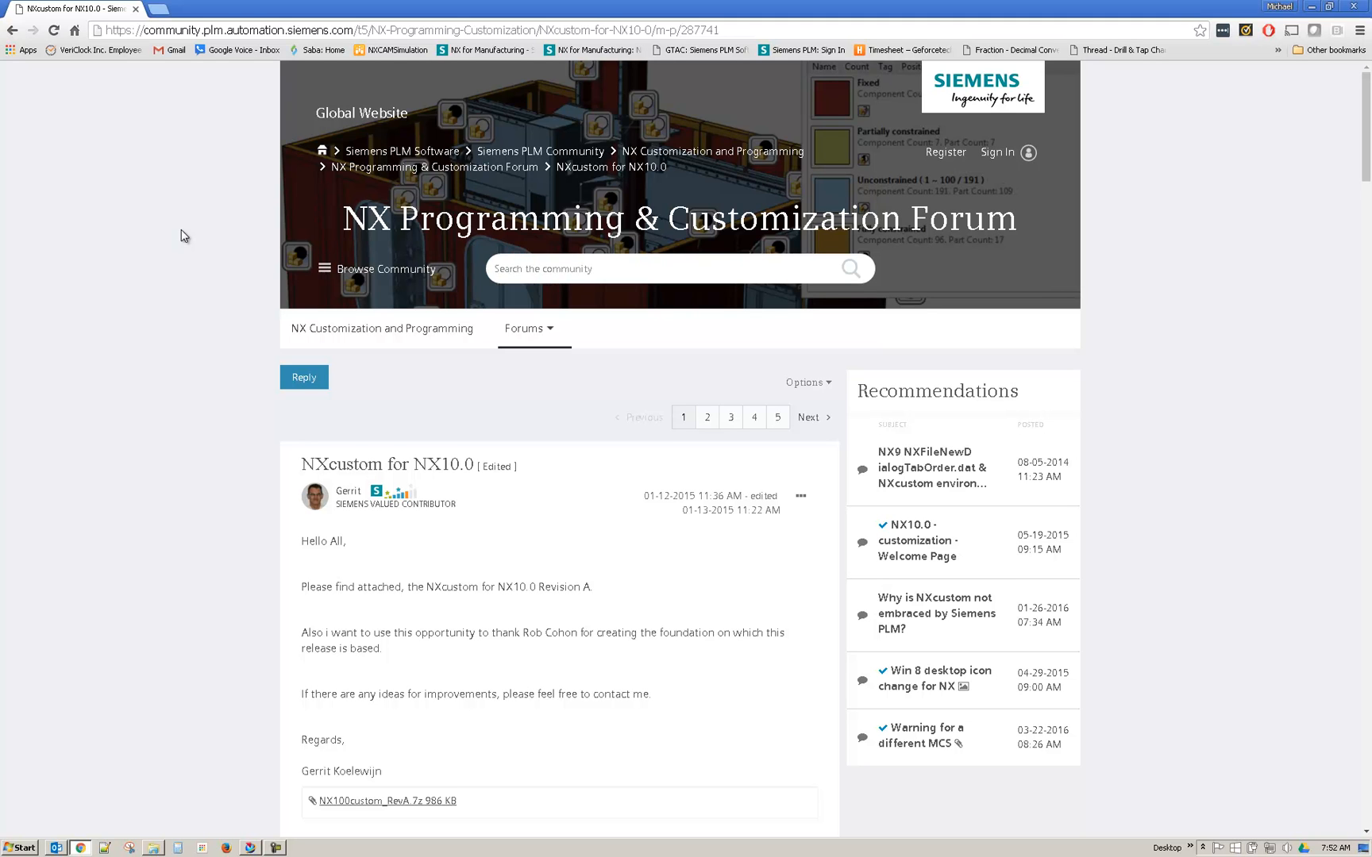
mouse_move(656, 253)
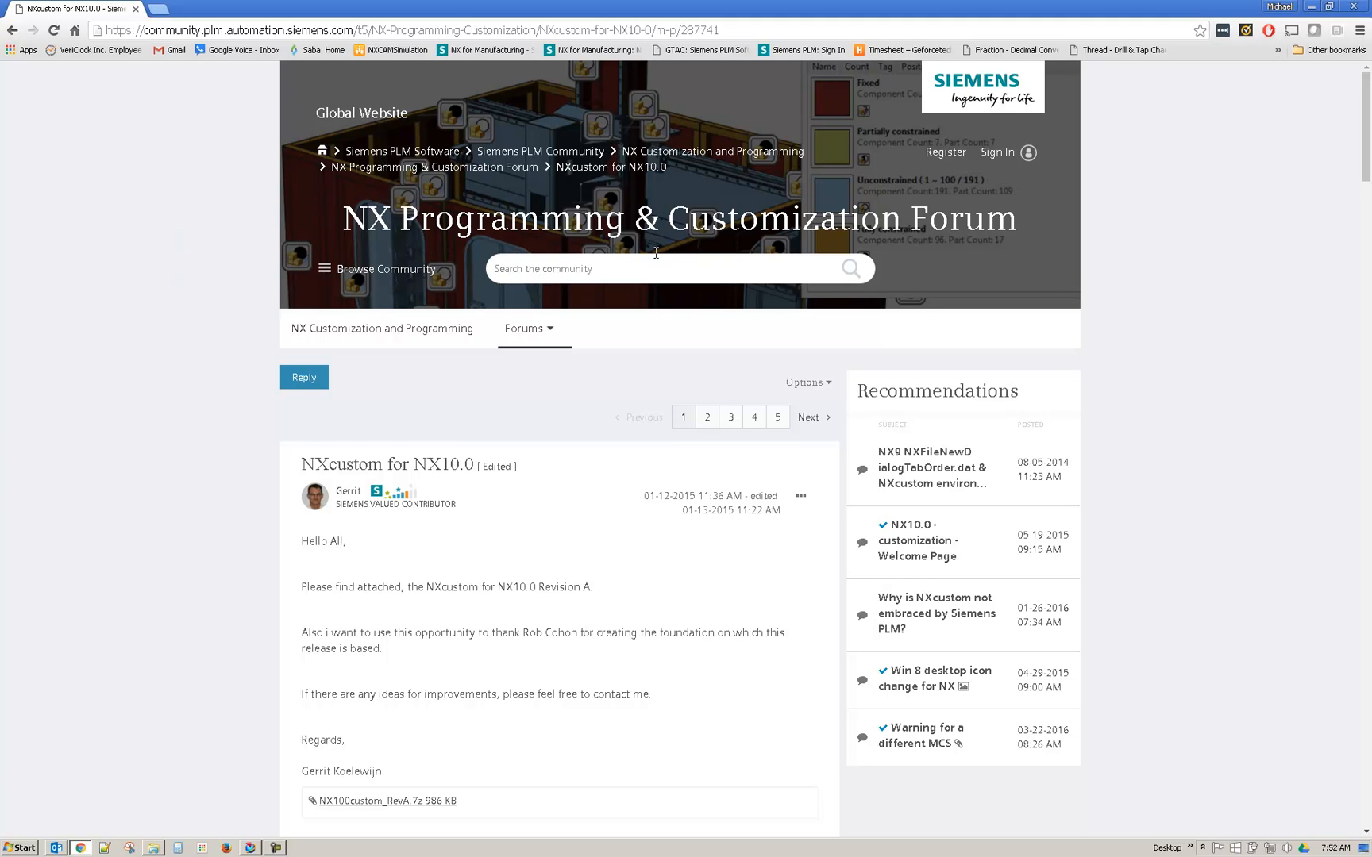
mouse_move(178, 514)
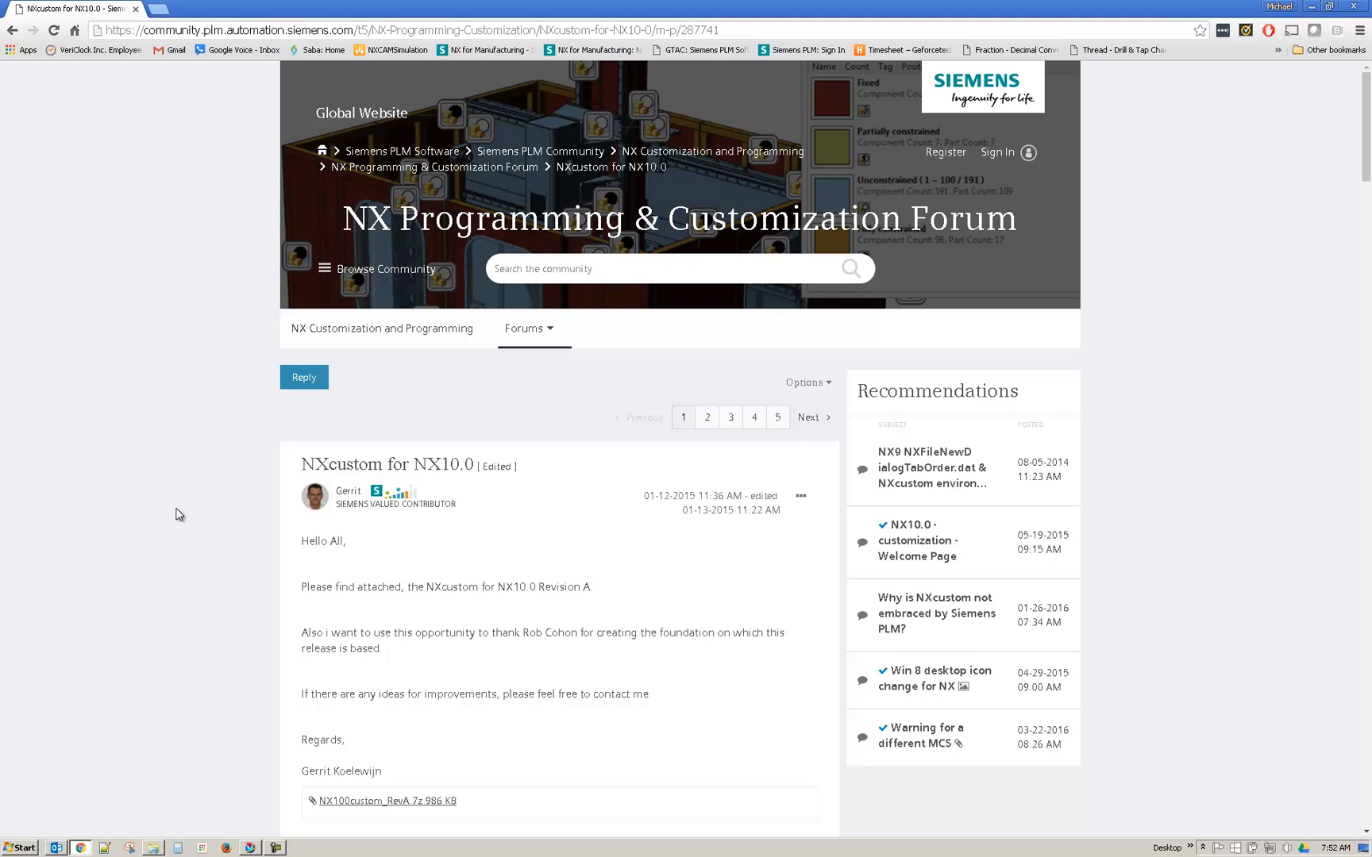
Scroll the NXcustom for NX10.0 forum post down to the NX100custom_RevA attachment
scroll(down, 3)
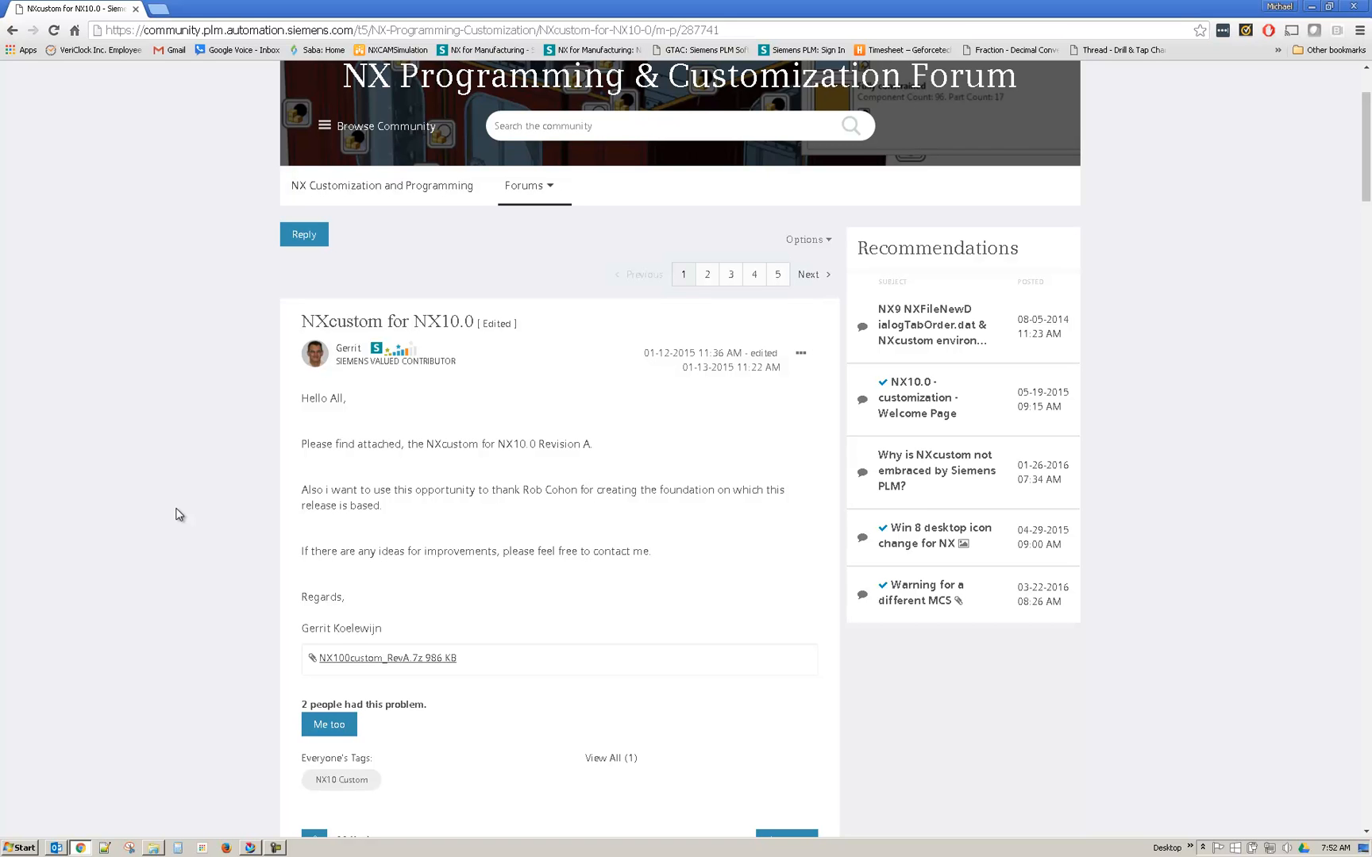
mouse_move(136, 814)
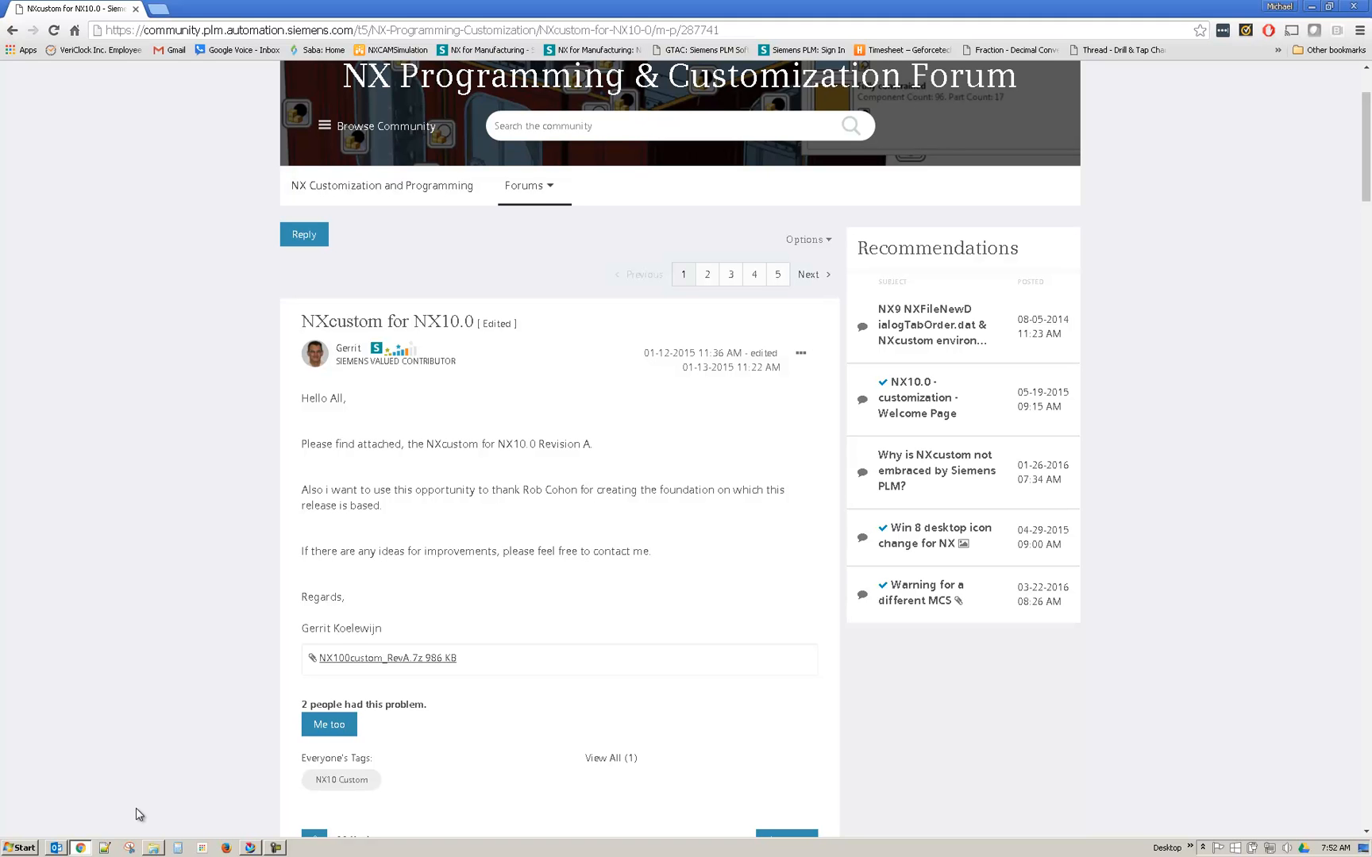
mouse_move(158, 774)
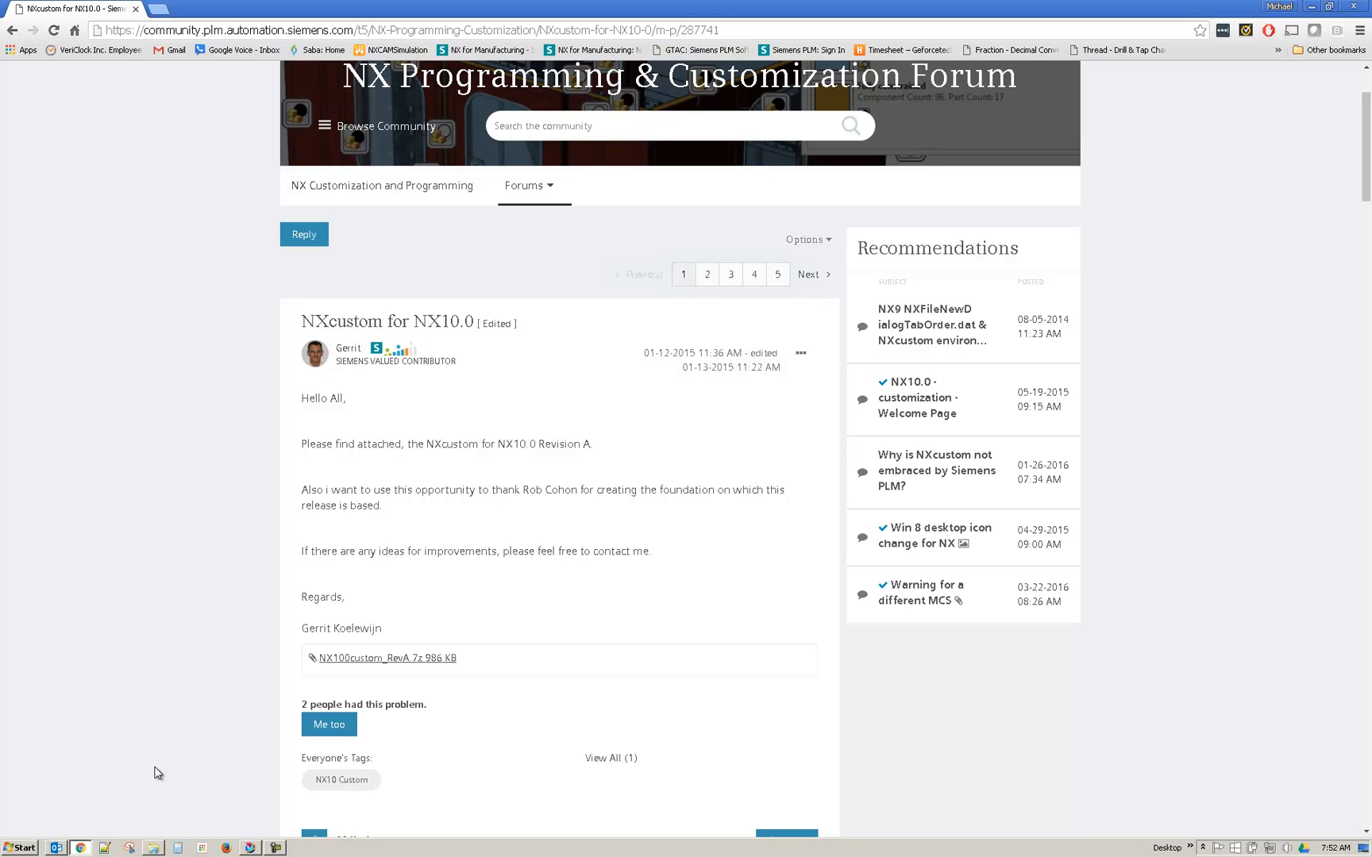
mouse_move(207, 714)
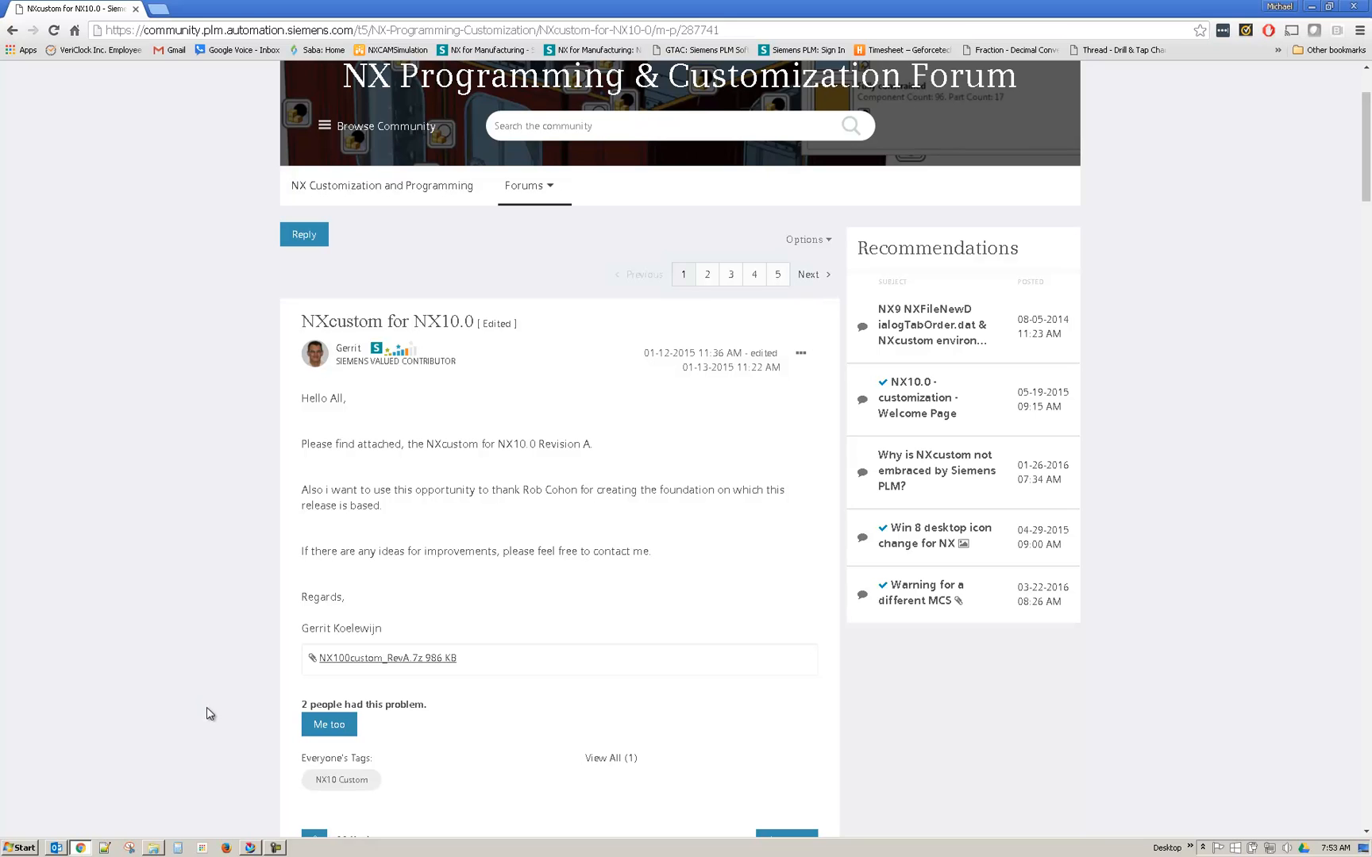
mouse_move(172, 566)
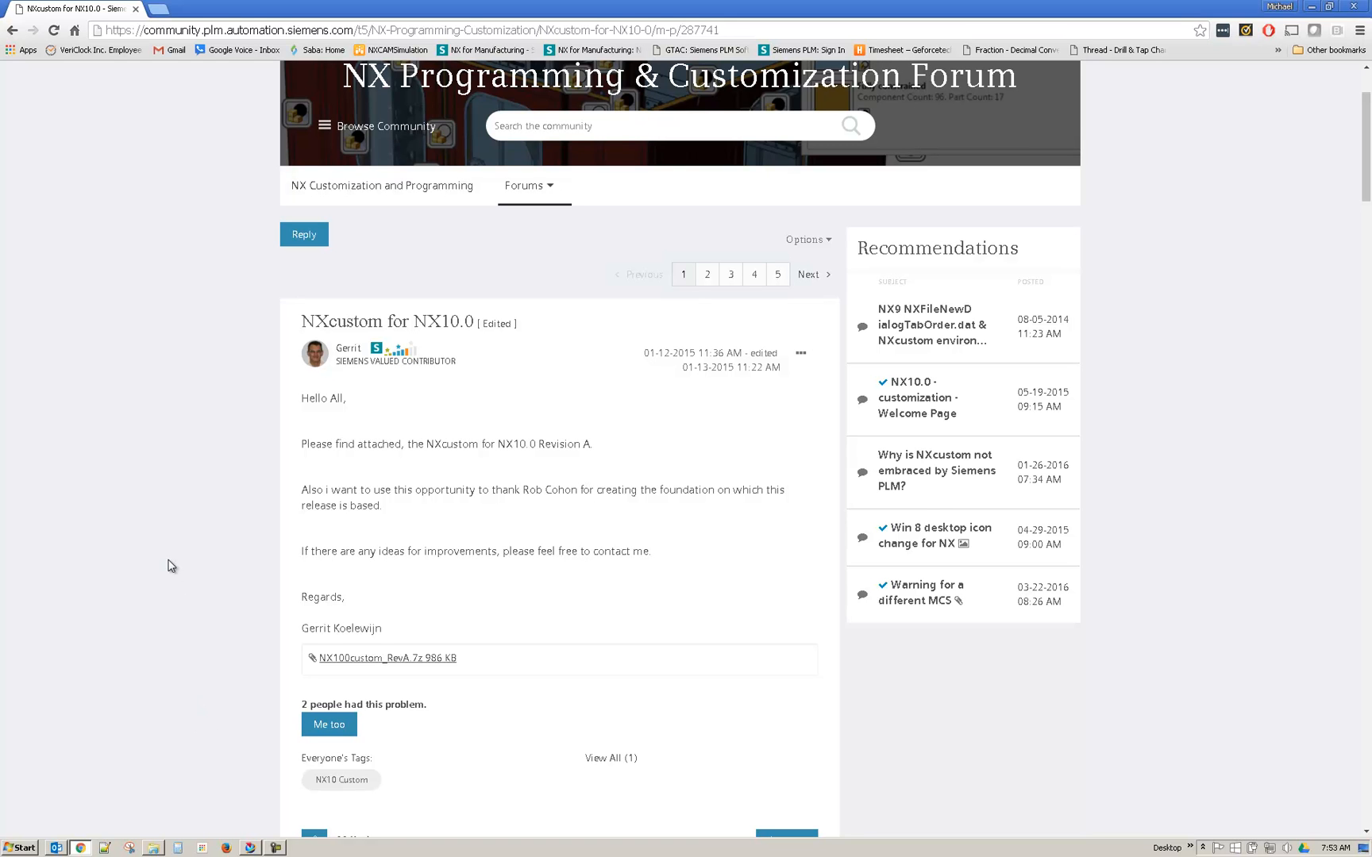
mouse_move(567, 258)
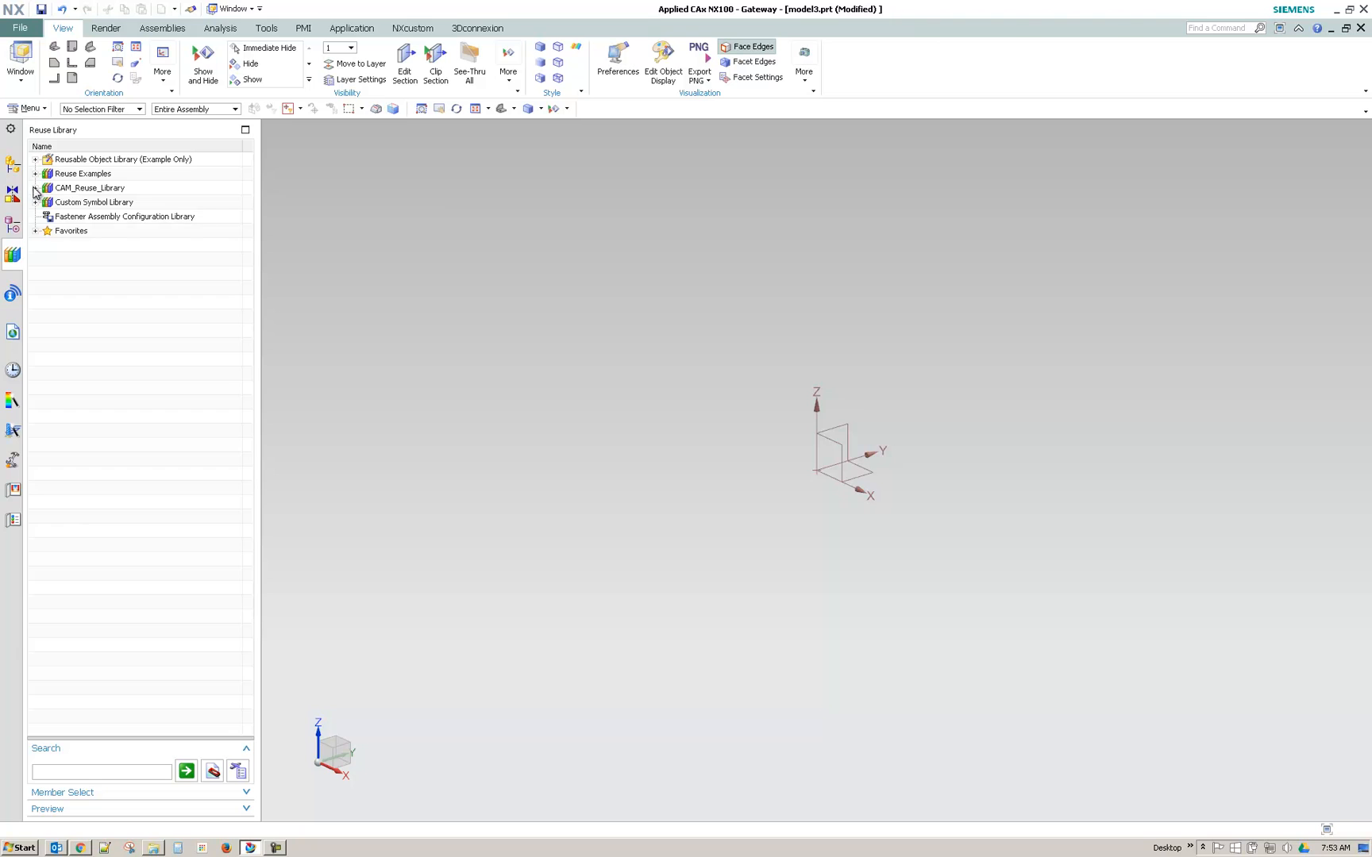
Expand CAM_Reuse_Library to Work Holding and select the Milling Vise folder
click(37, 187)
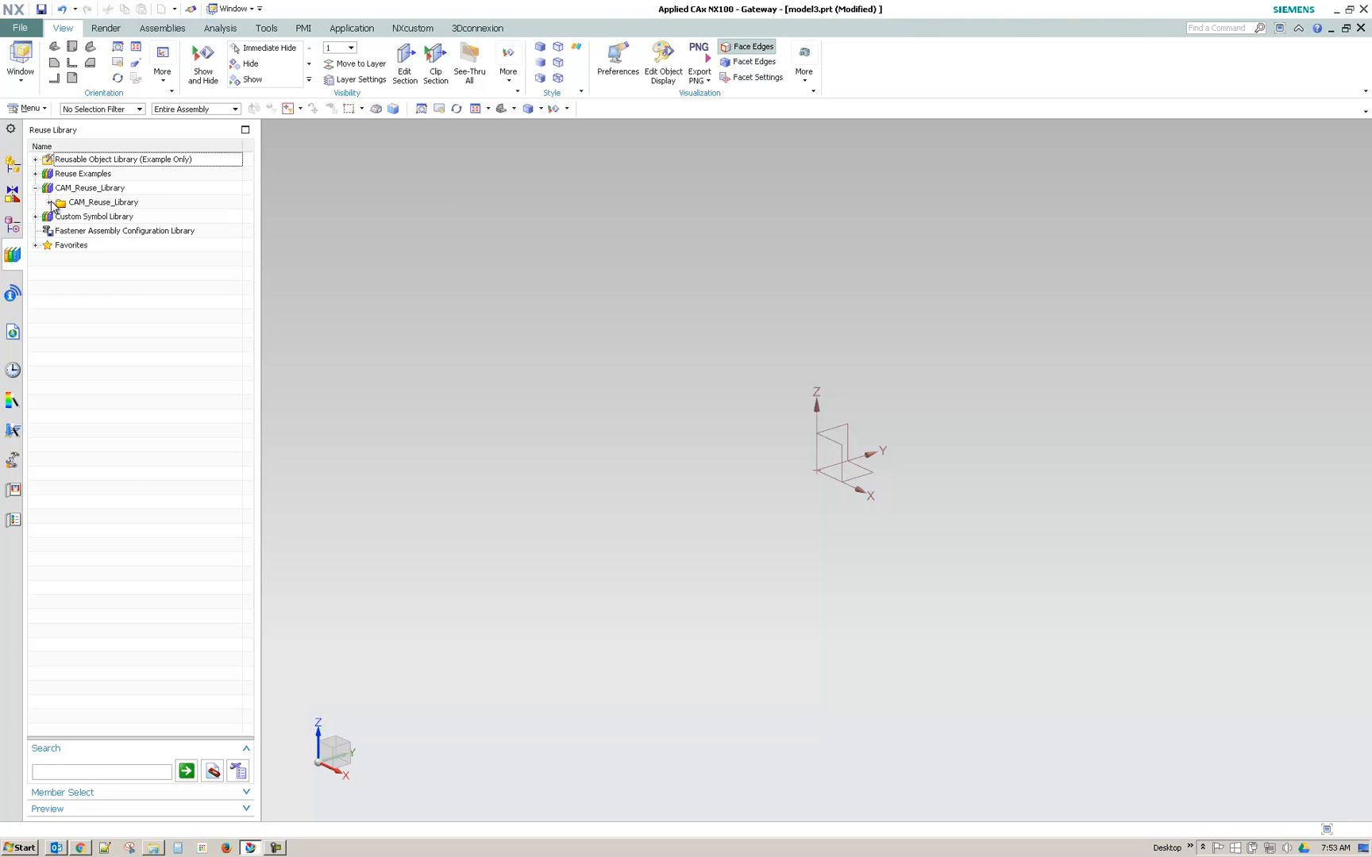
click(52, 202)
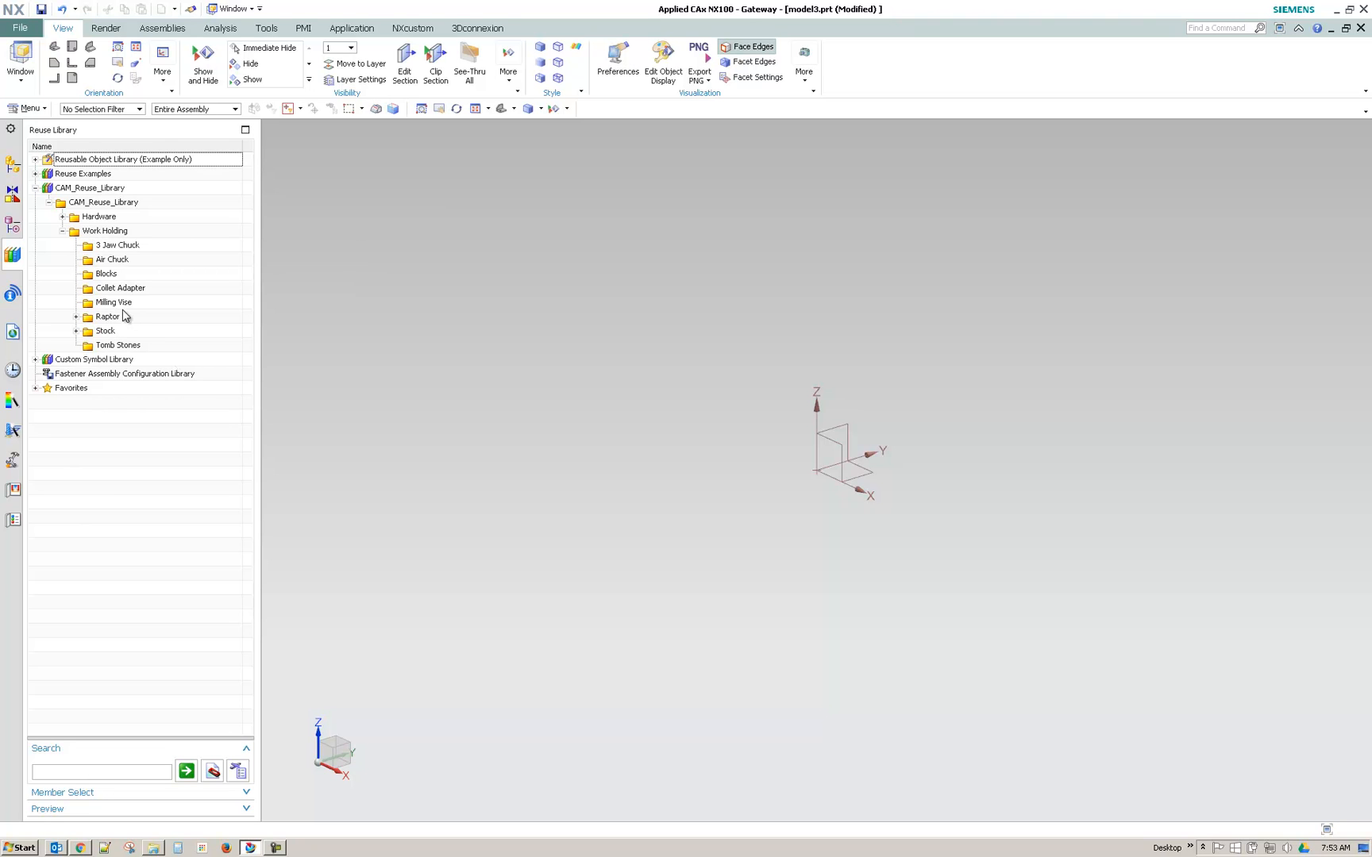
click(113, 302)
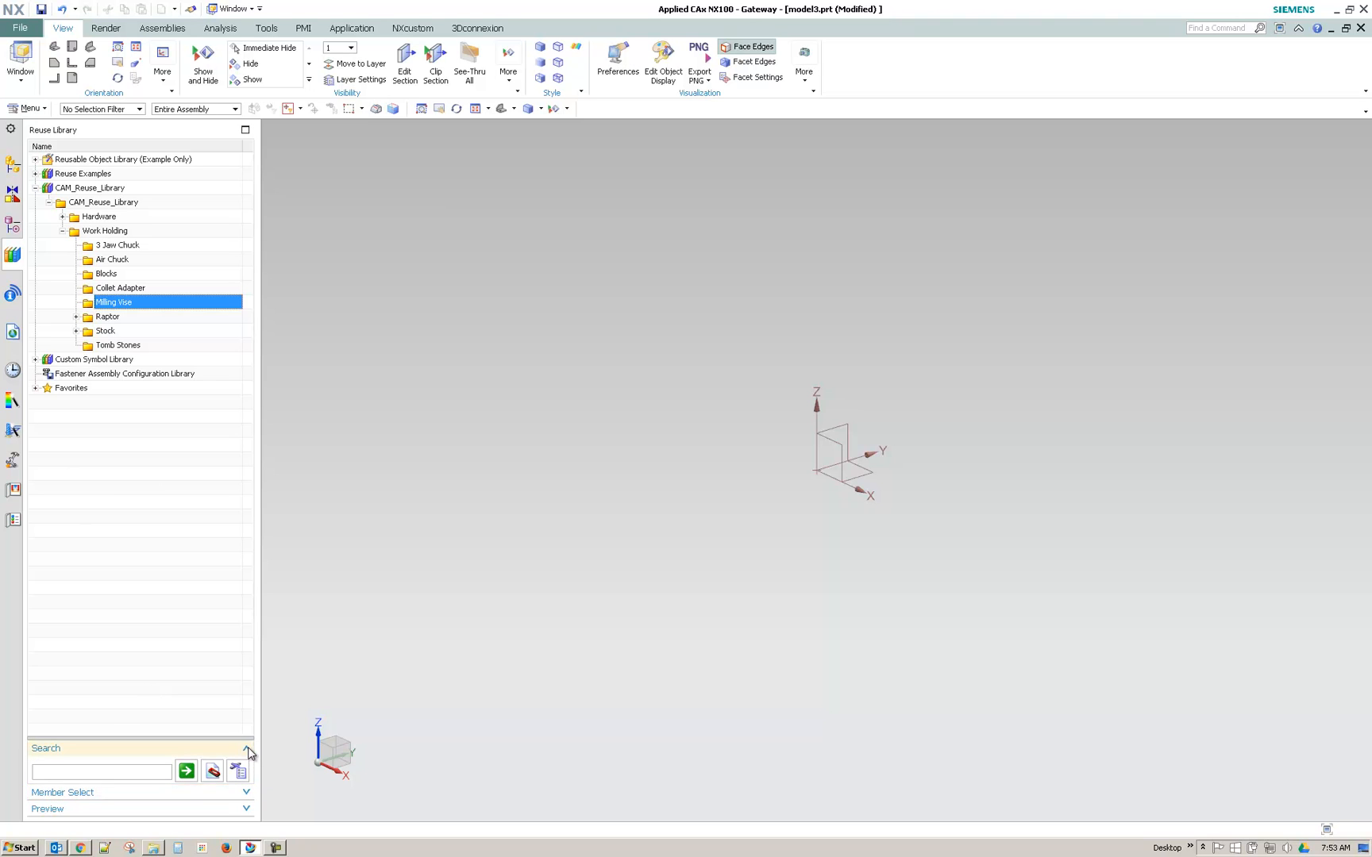
click(246, 750)
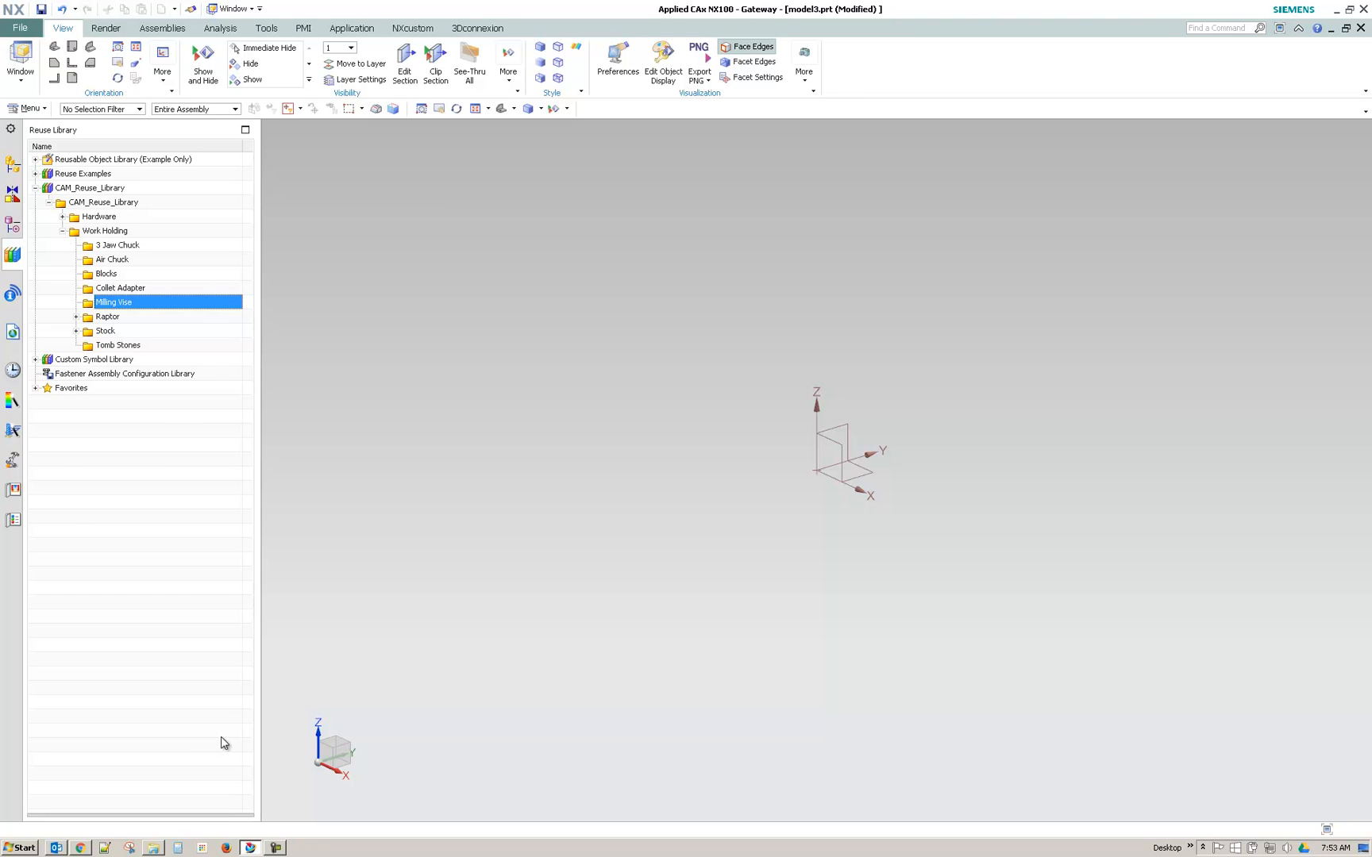
mouse_move(144, 817)
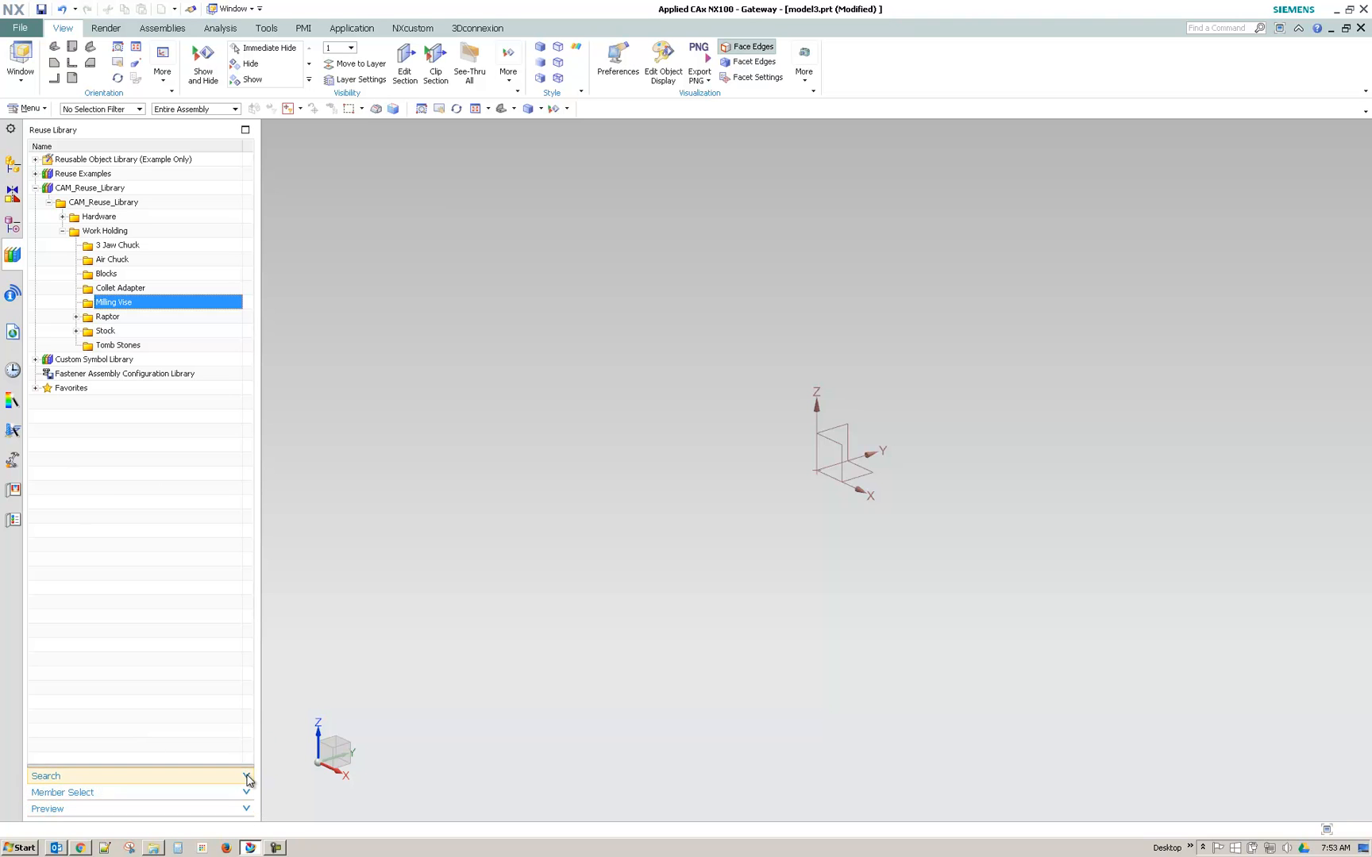
Drag the 6.00 Milling Vise member into the graphics window and confirm
click(63, 792)
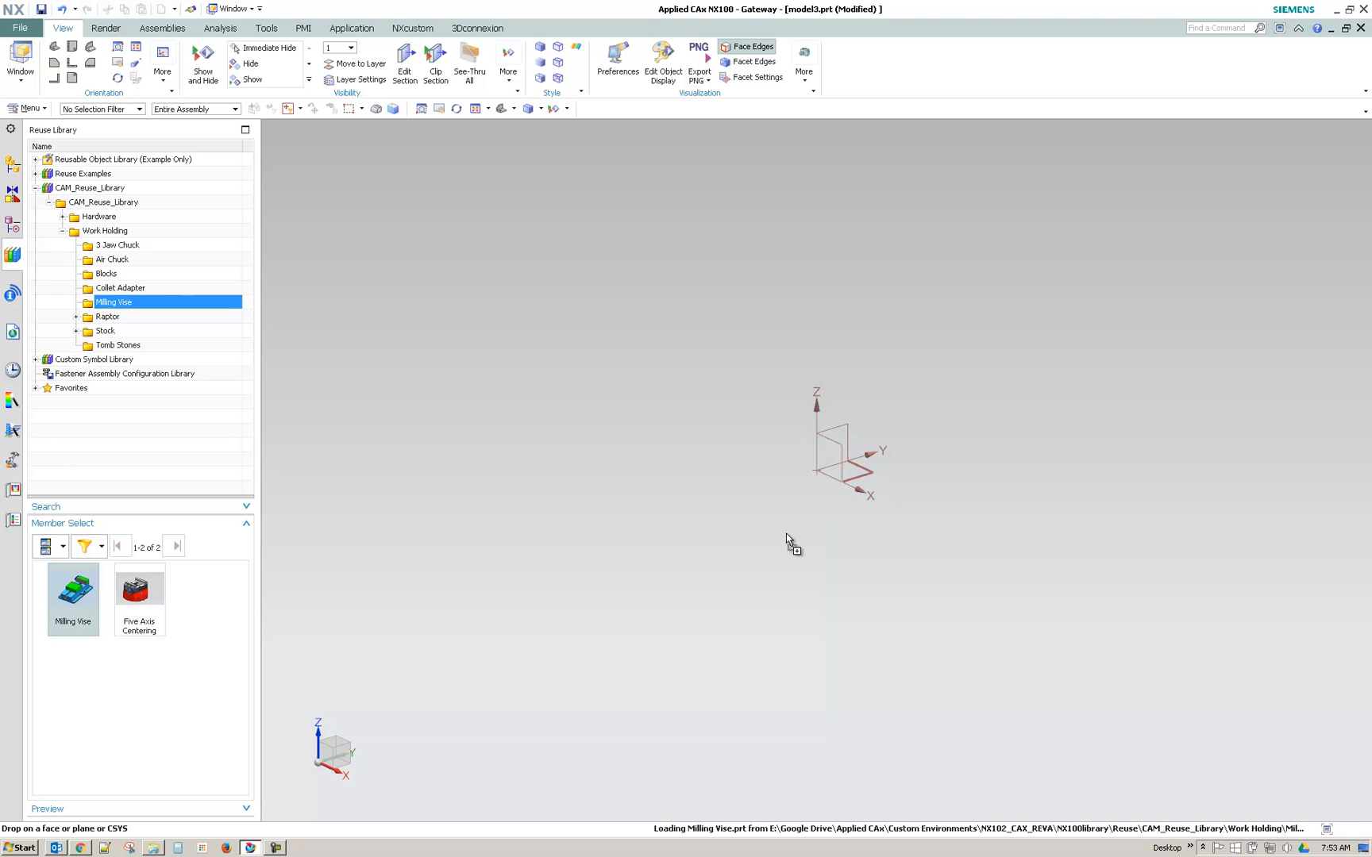
click(787, 541)
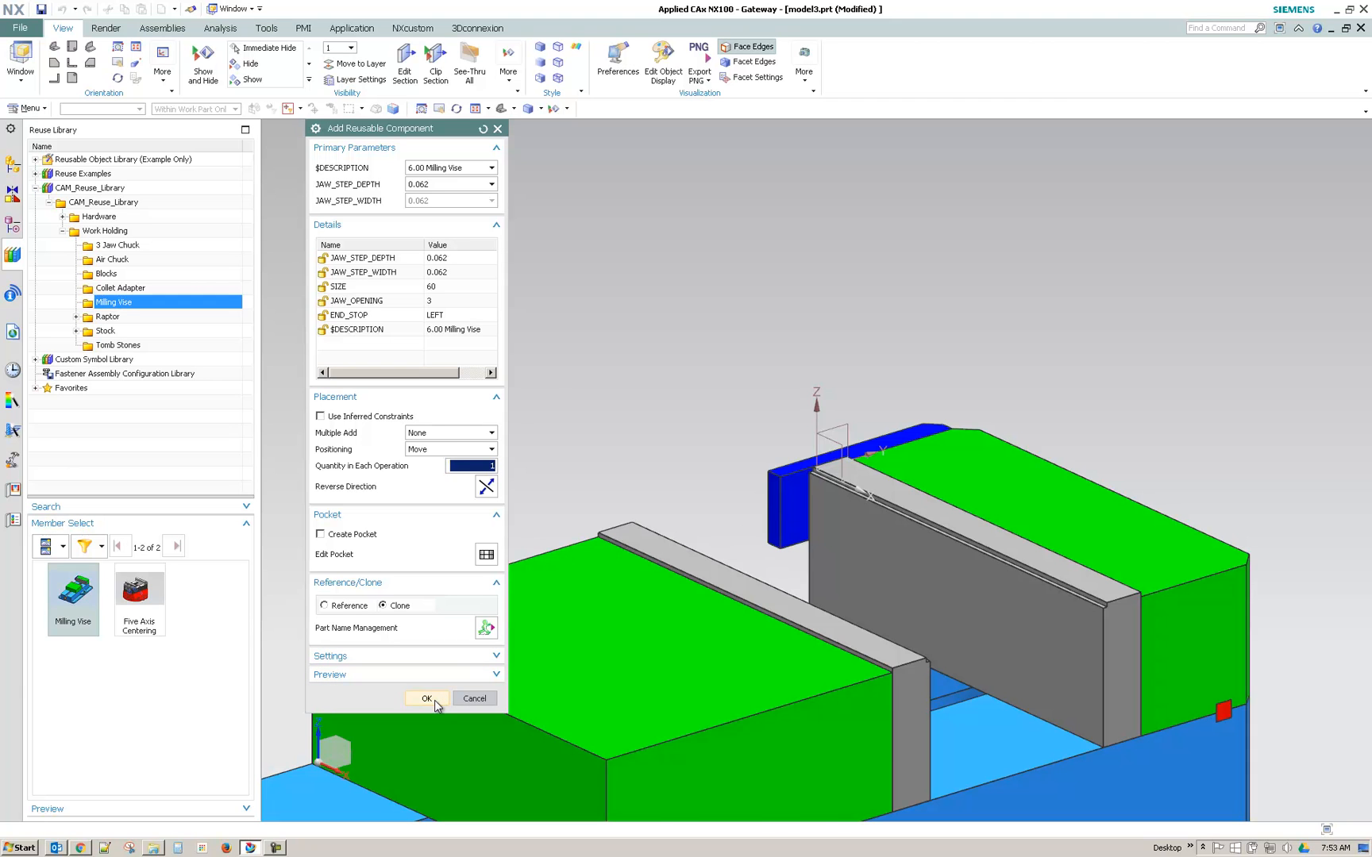
click(423, 698)
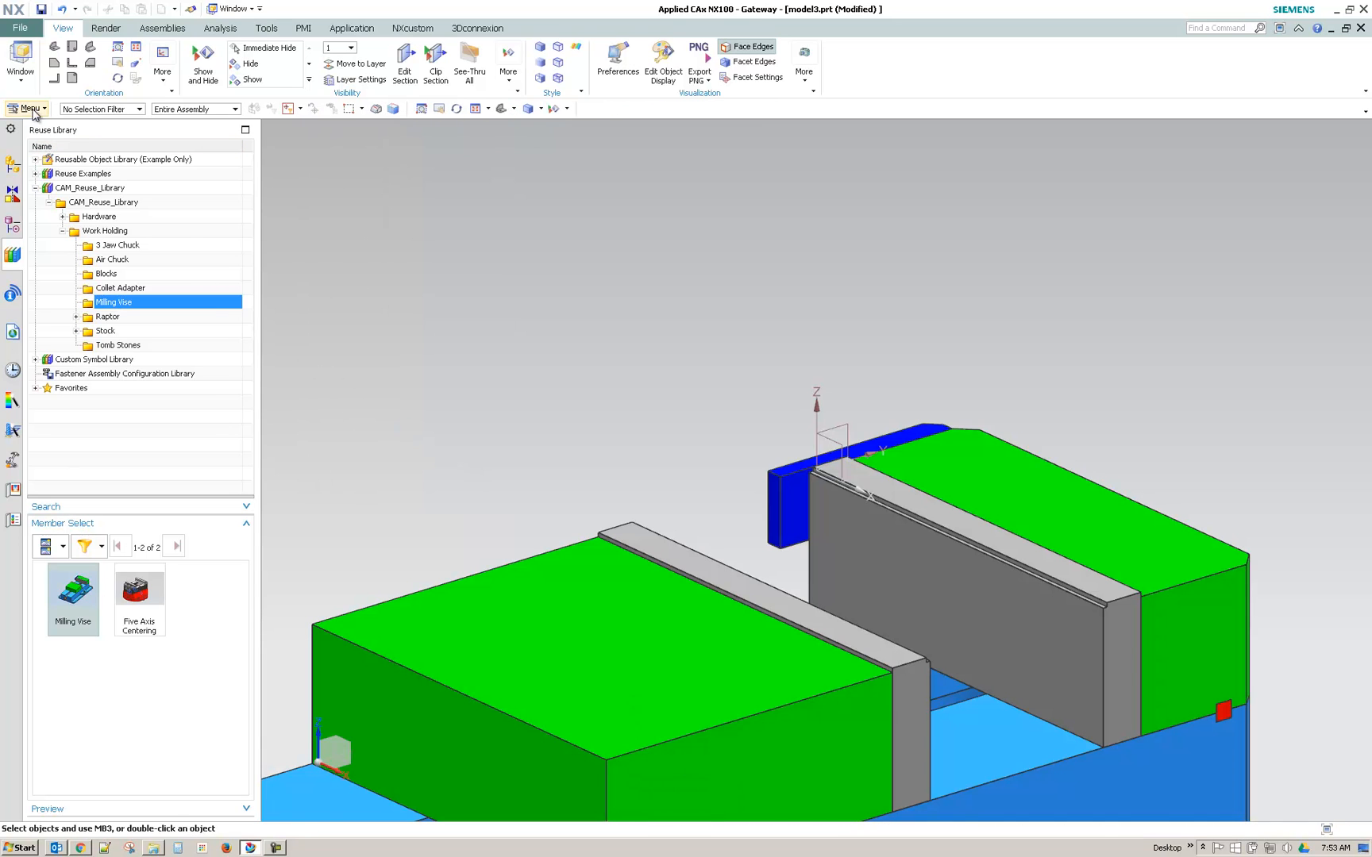
Open Customer Defaults through Menu > File > Utilities
click(26, 108)
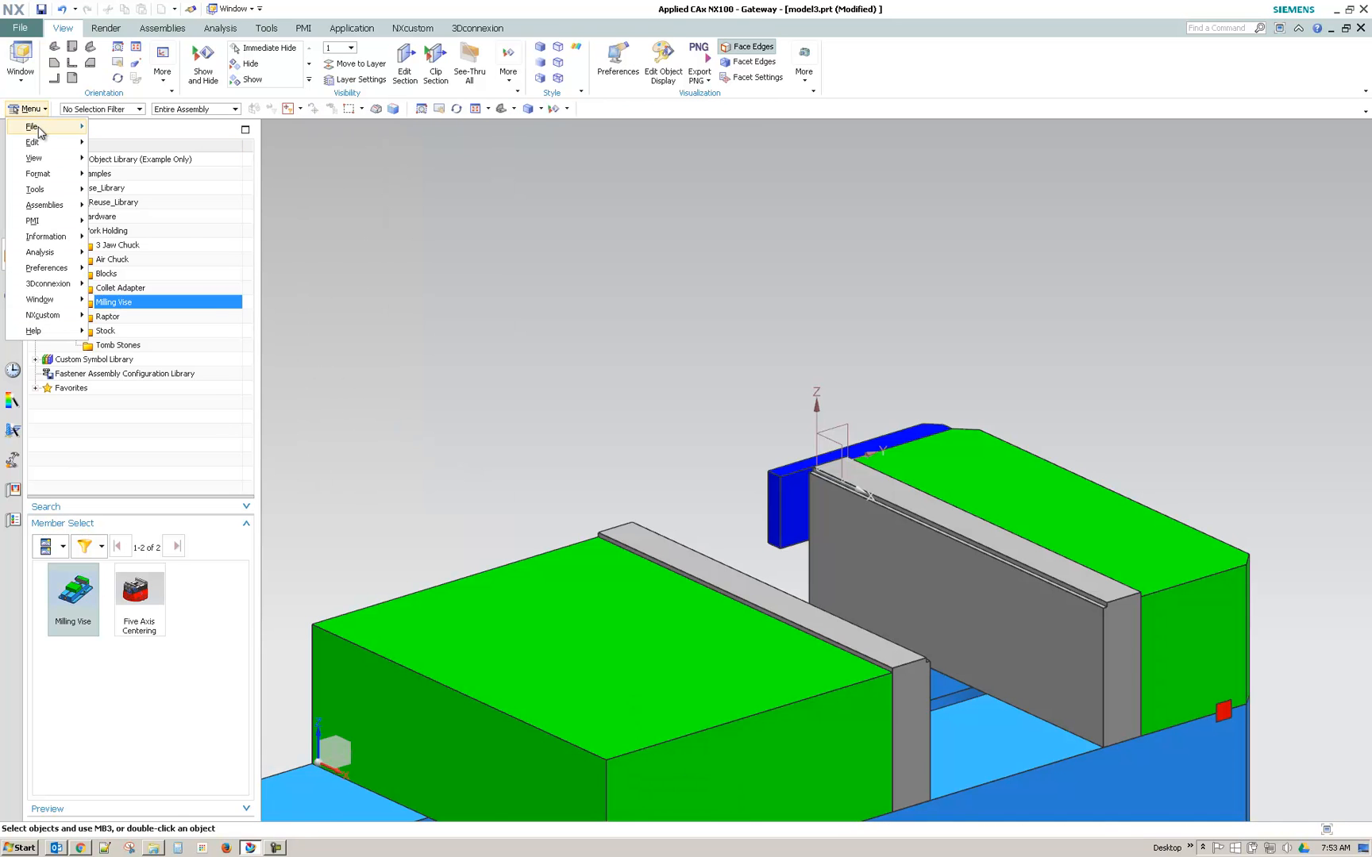
click(30, 127)
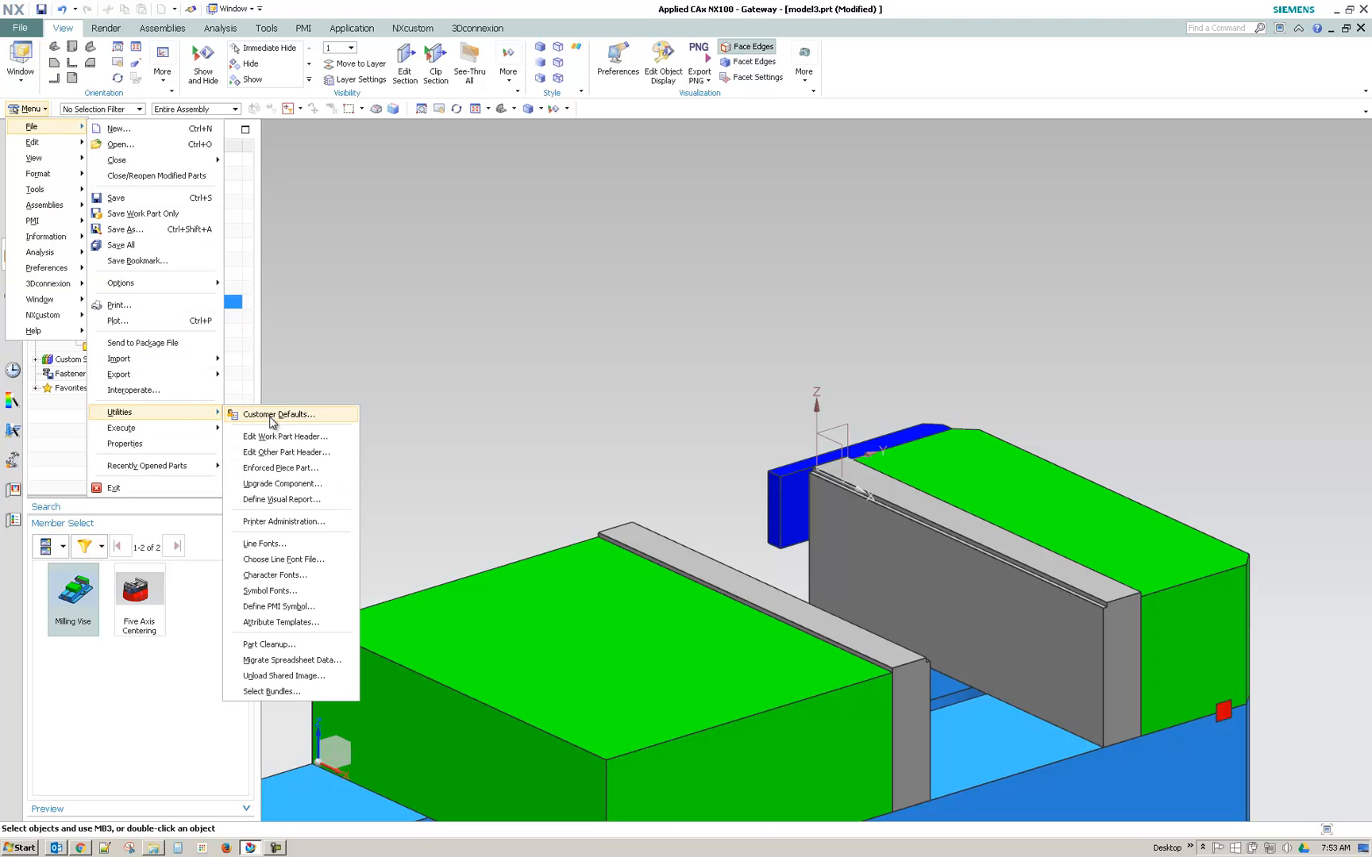
click(278, 414)
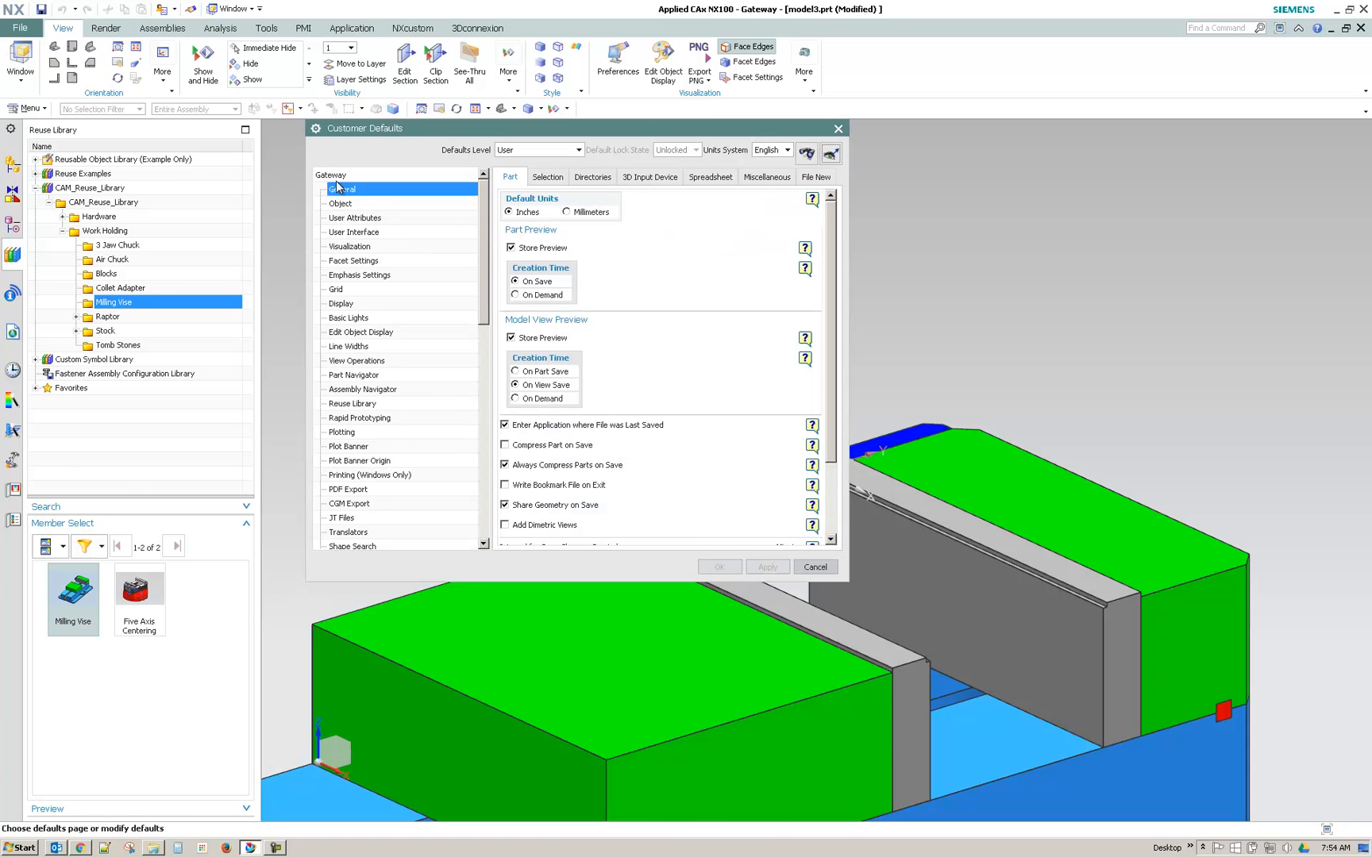
Inspect the Reuse Library default path ${NX_CUSTOM_LIB}/Reuse for CAM_Reuse_Library
click(352, 403)
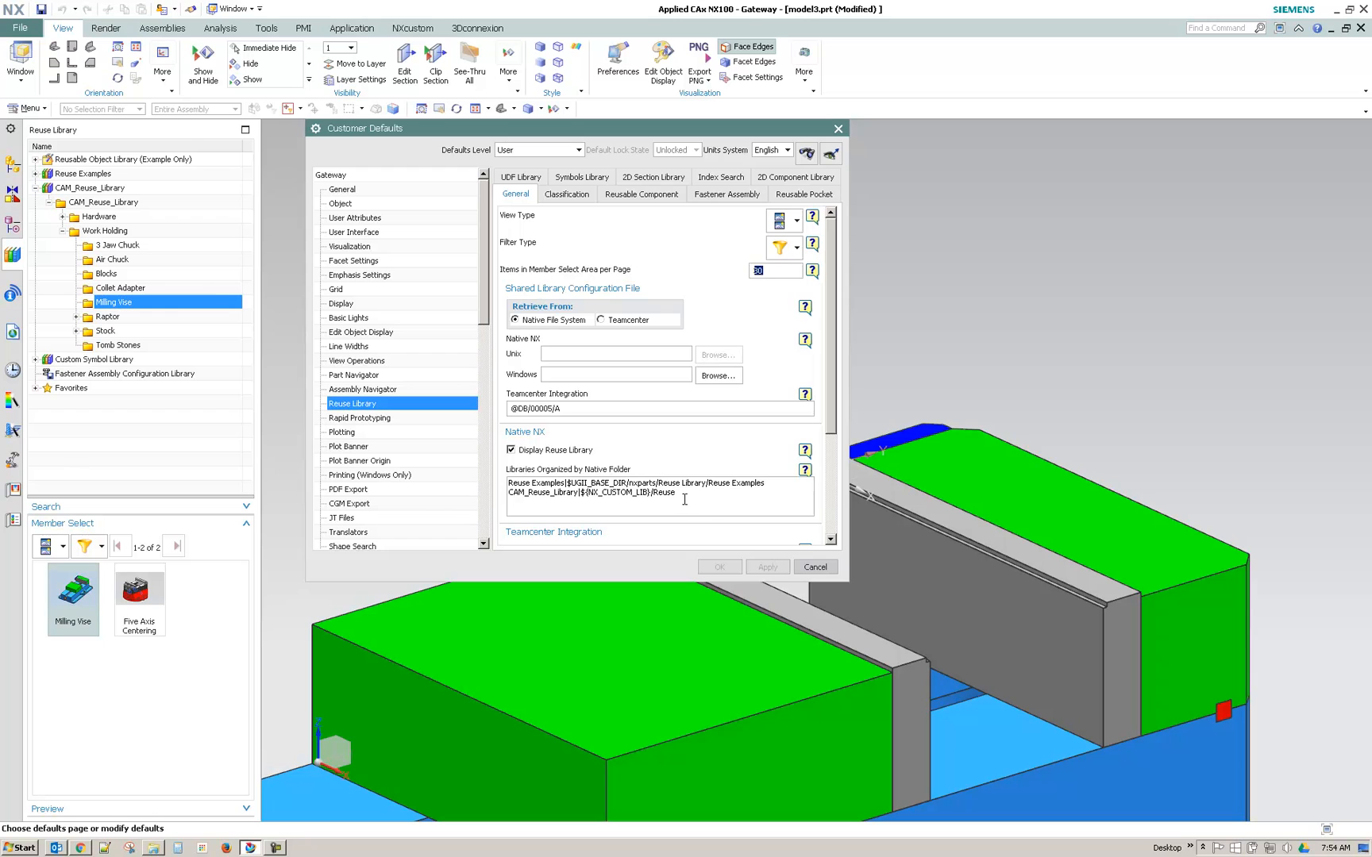
double_click(619, 493)
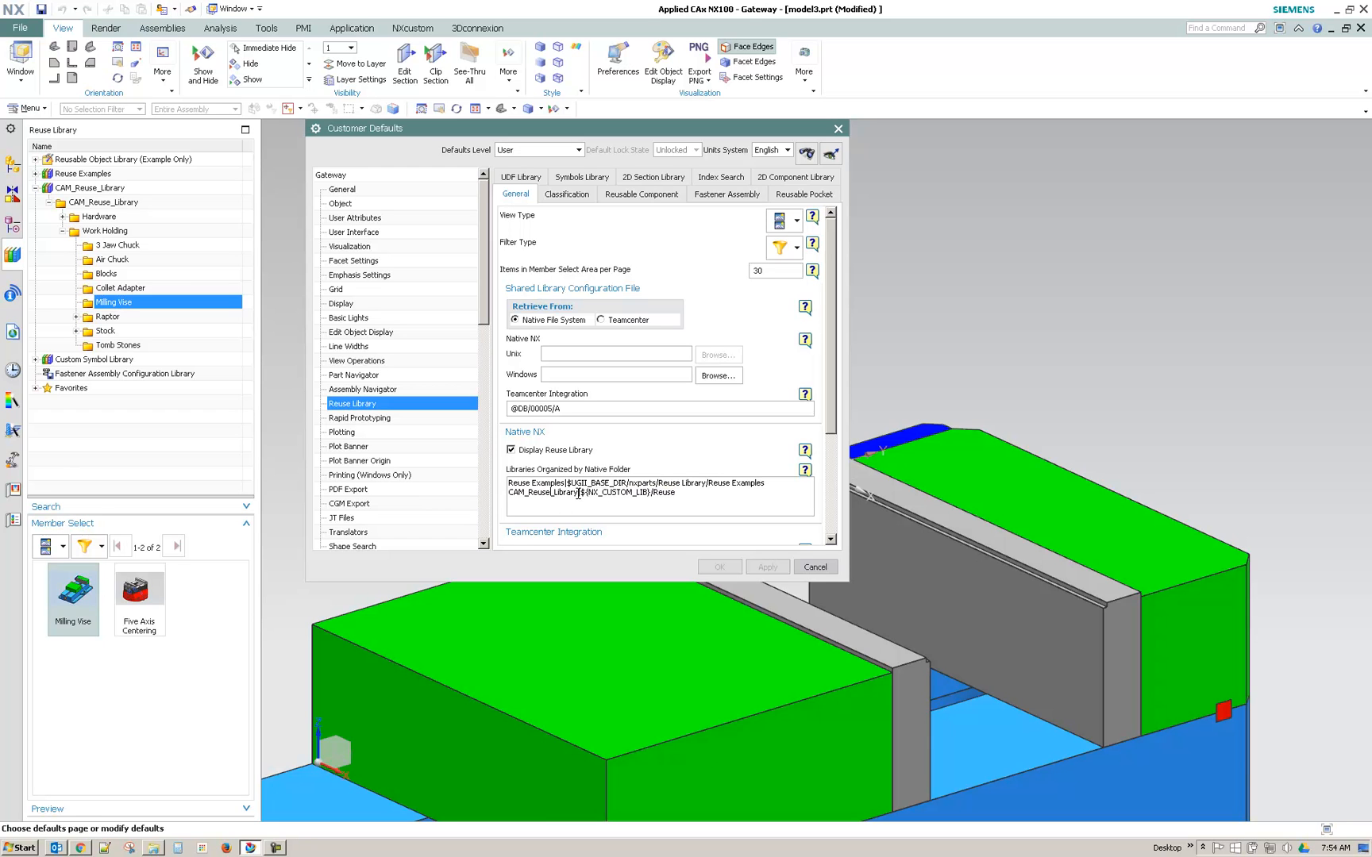
double_click(542, 493)
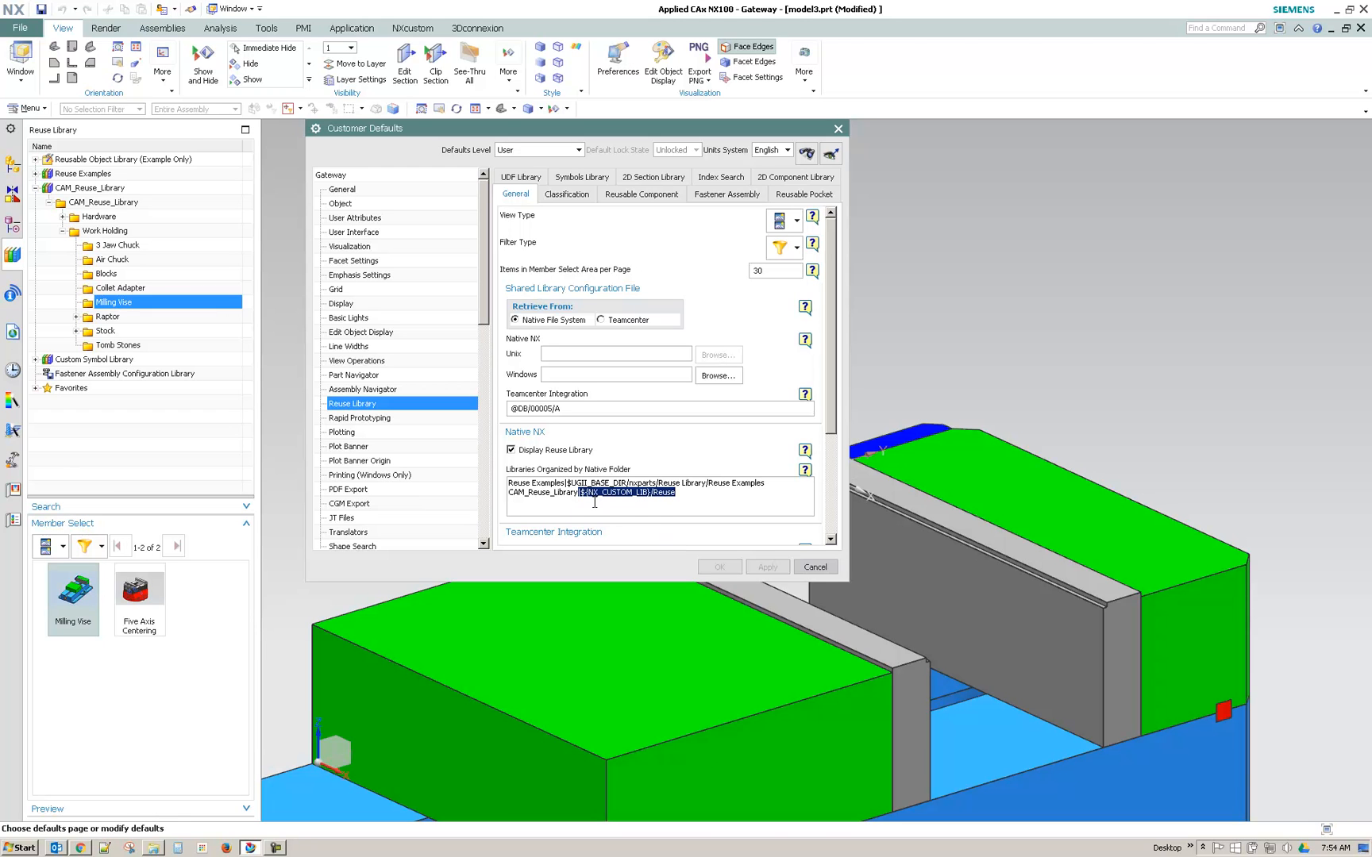
mouse_move(689, 496)
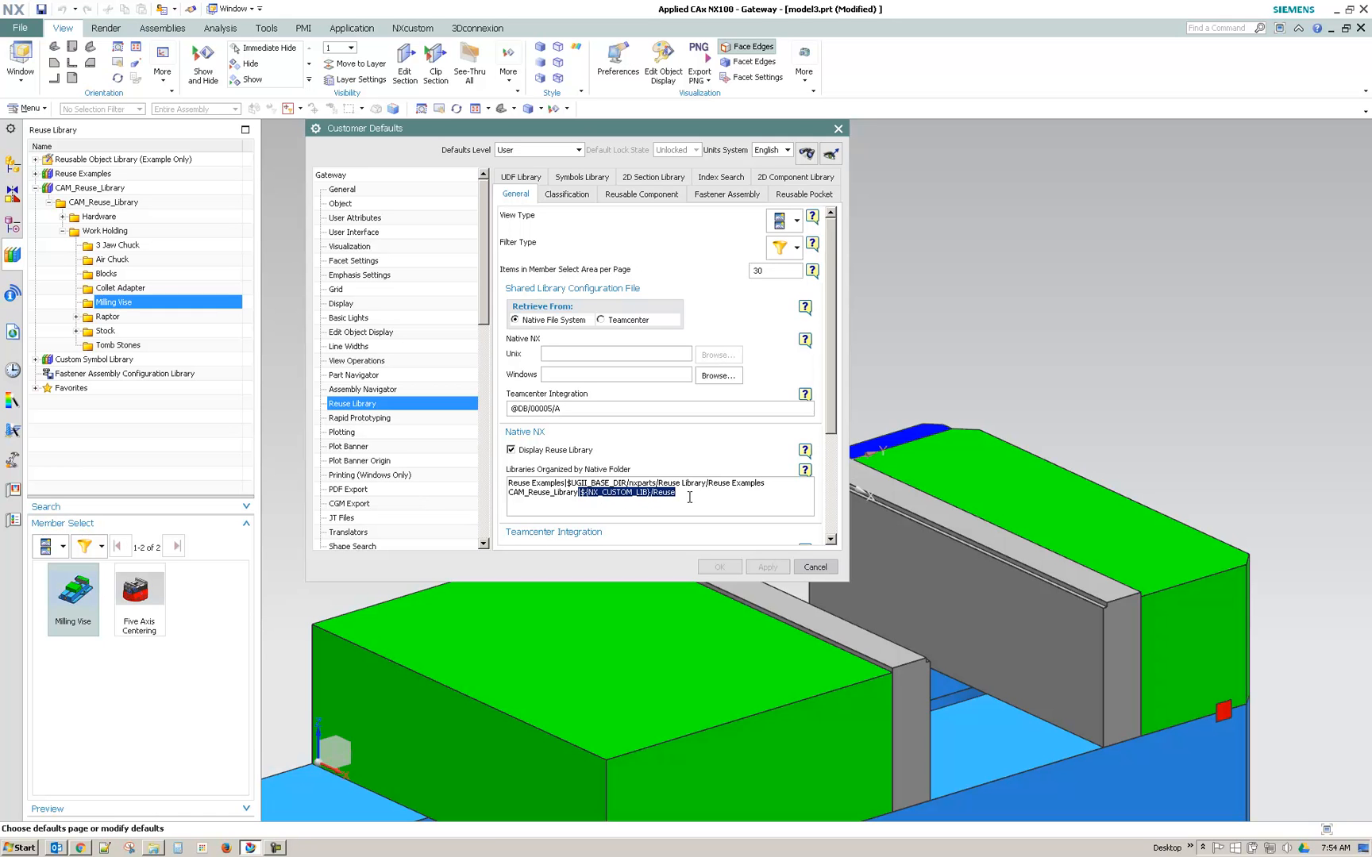
mouse_move(652, 498)
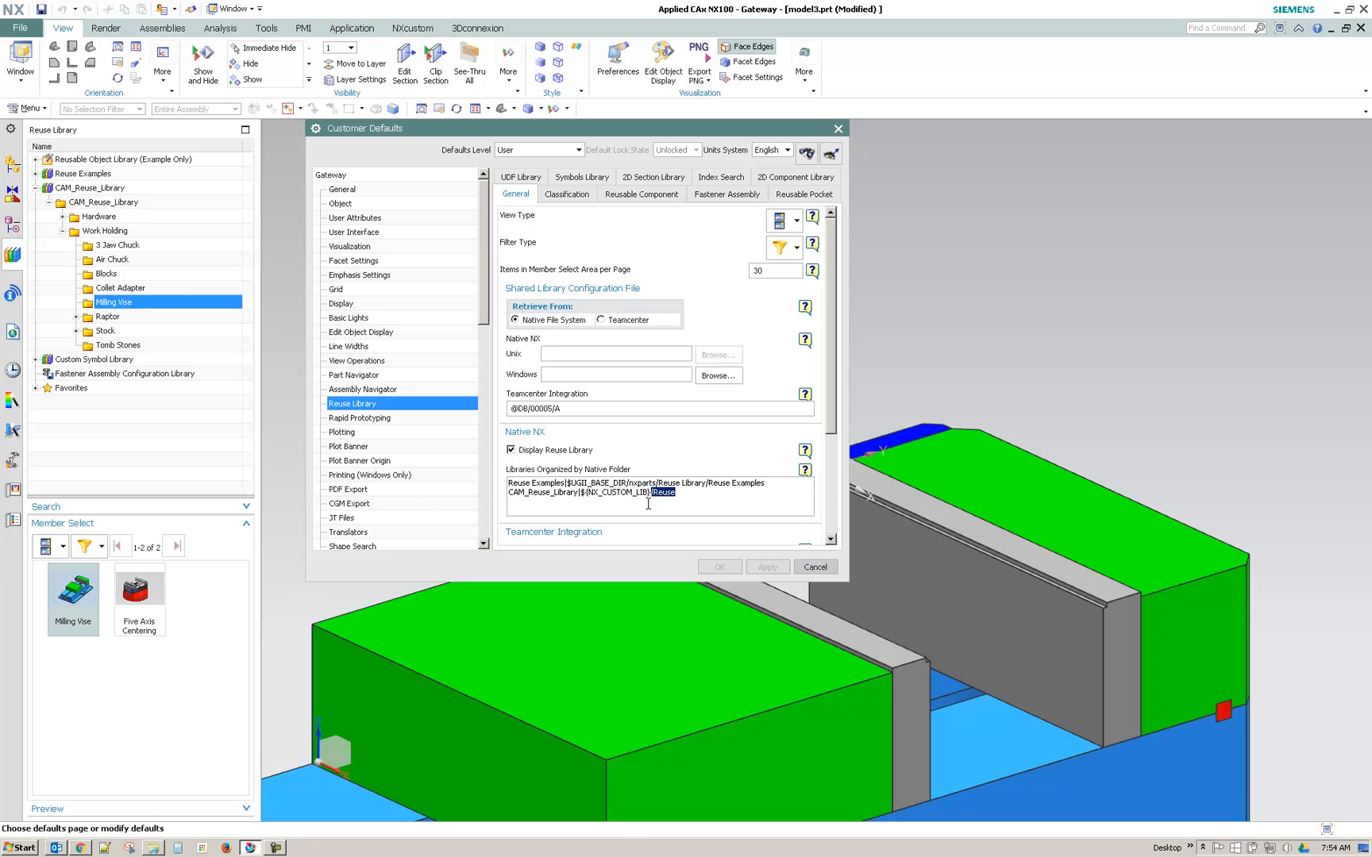
click(815, 567)
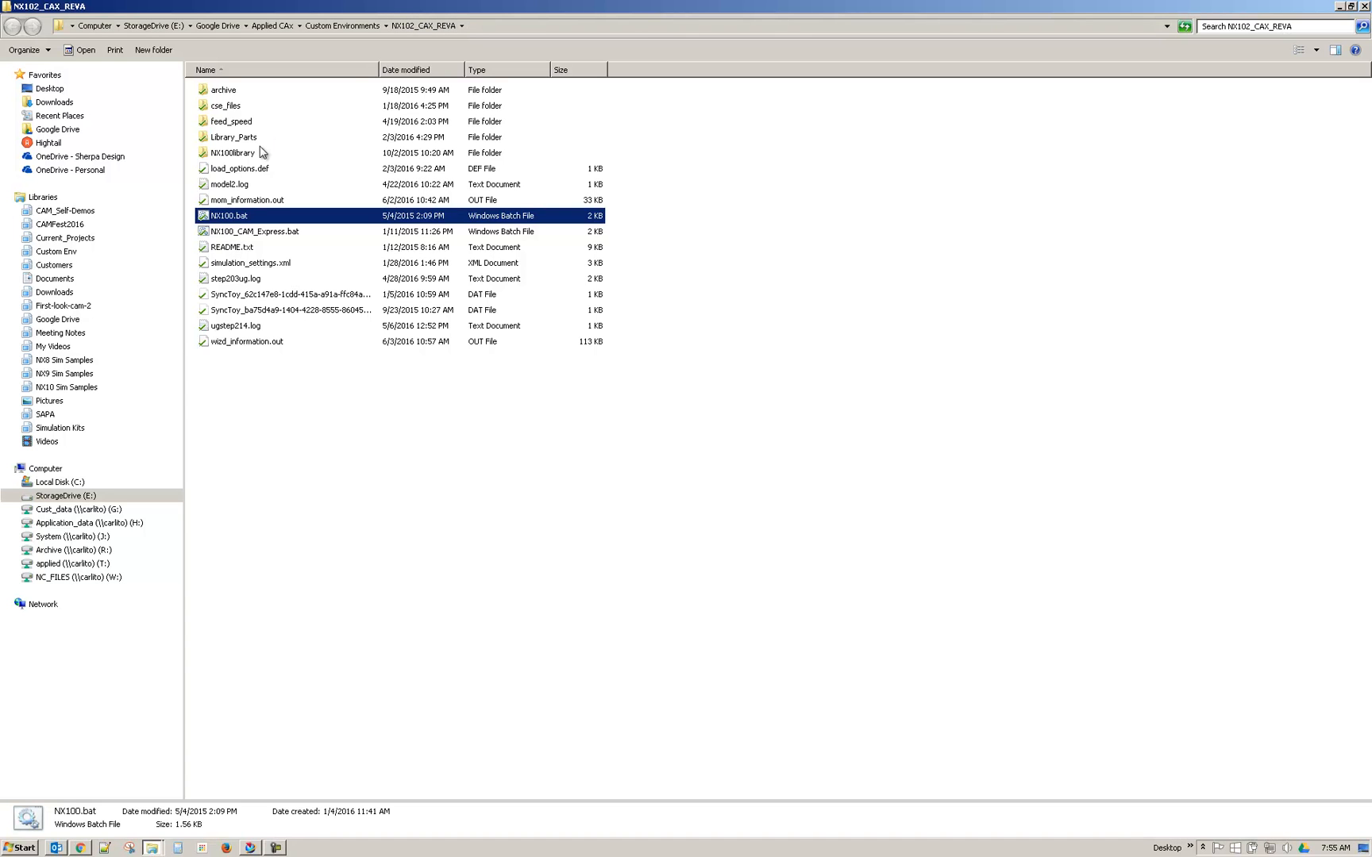
mouse_move(296, 162)
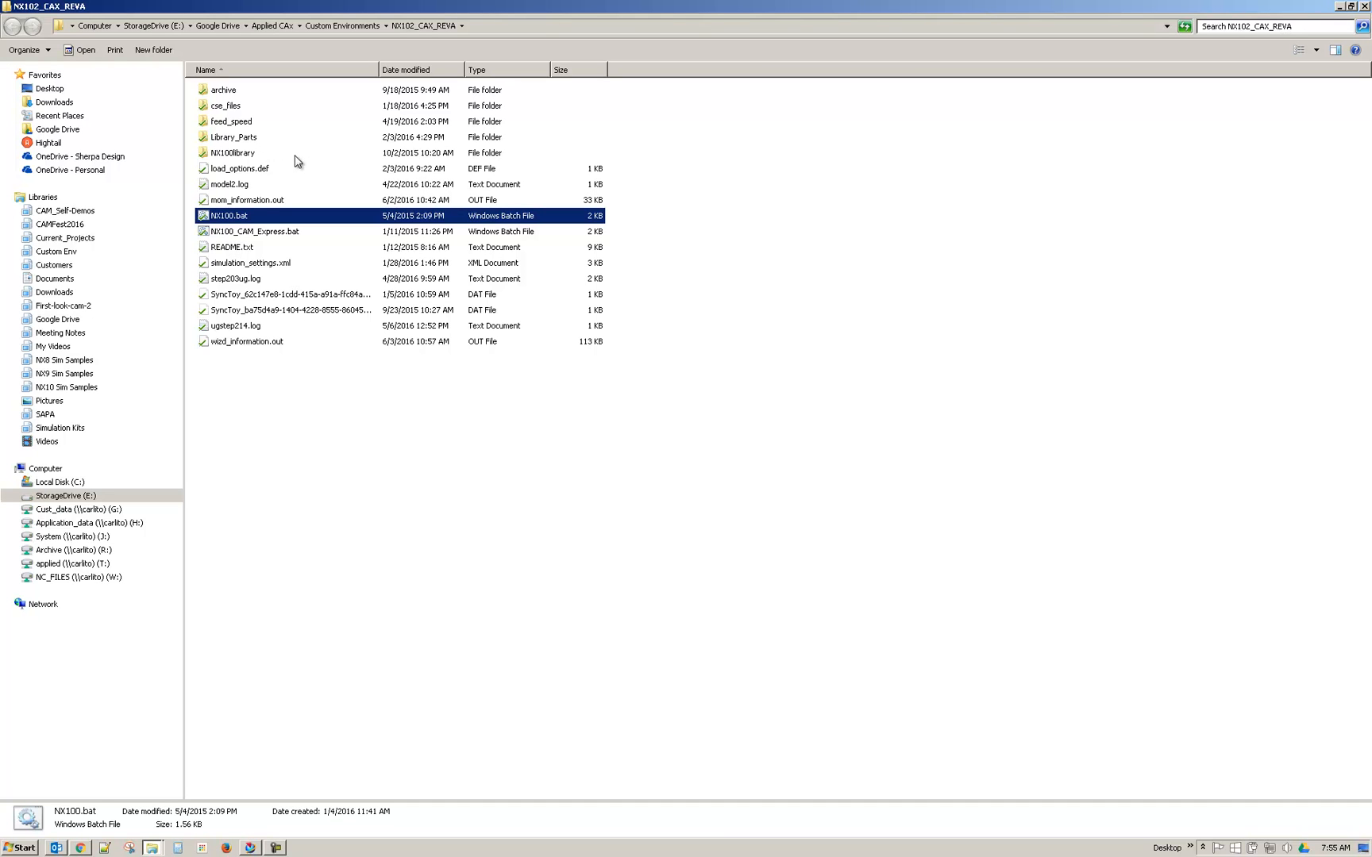
mouse_move(262, 169)
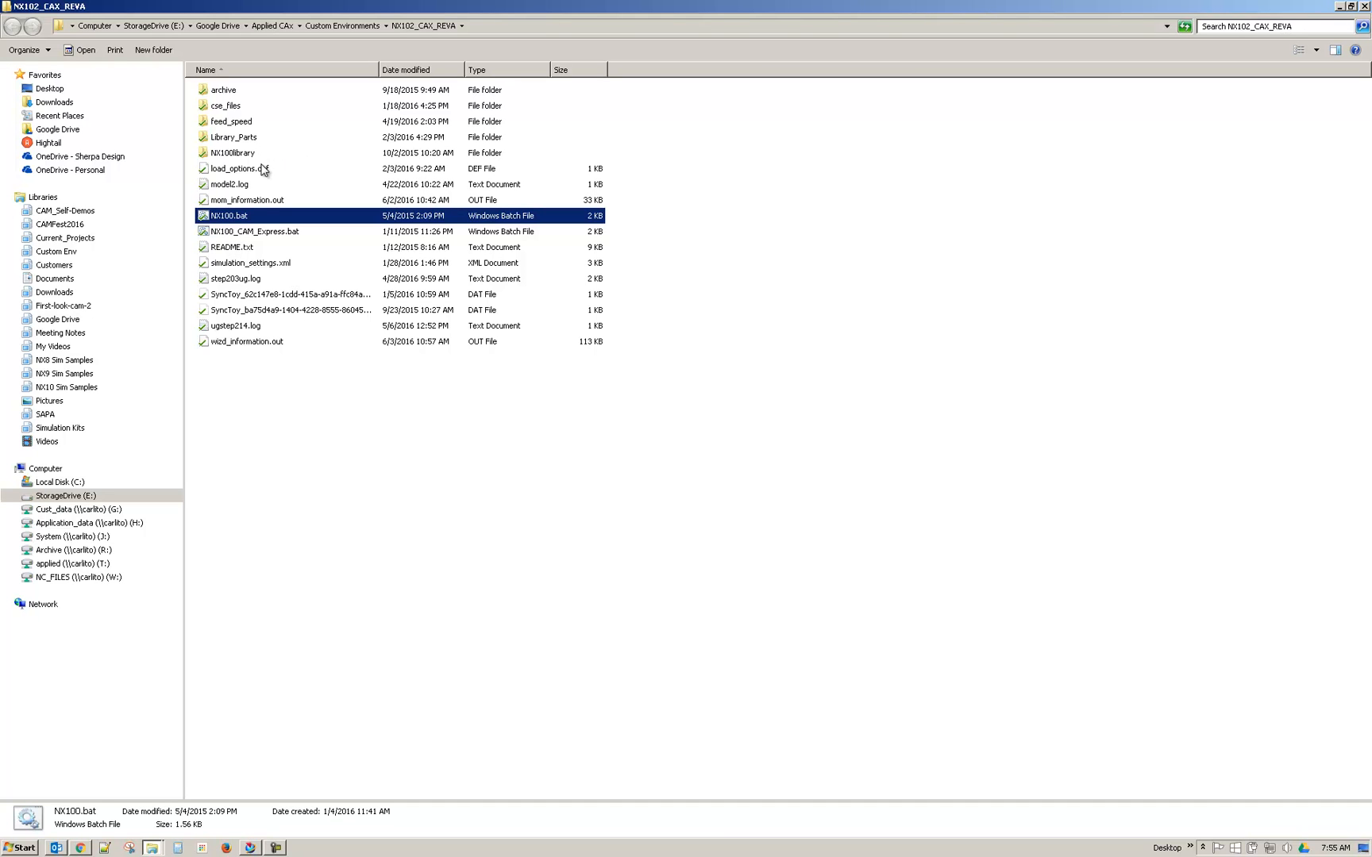
Open NX100library, then its Reuse folder, in Windows Explorer
double_click(231, 151)
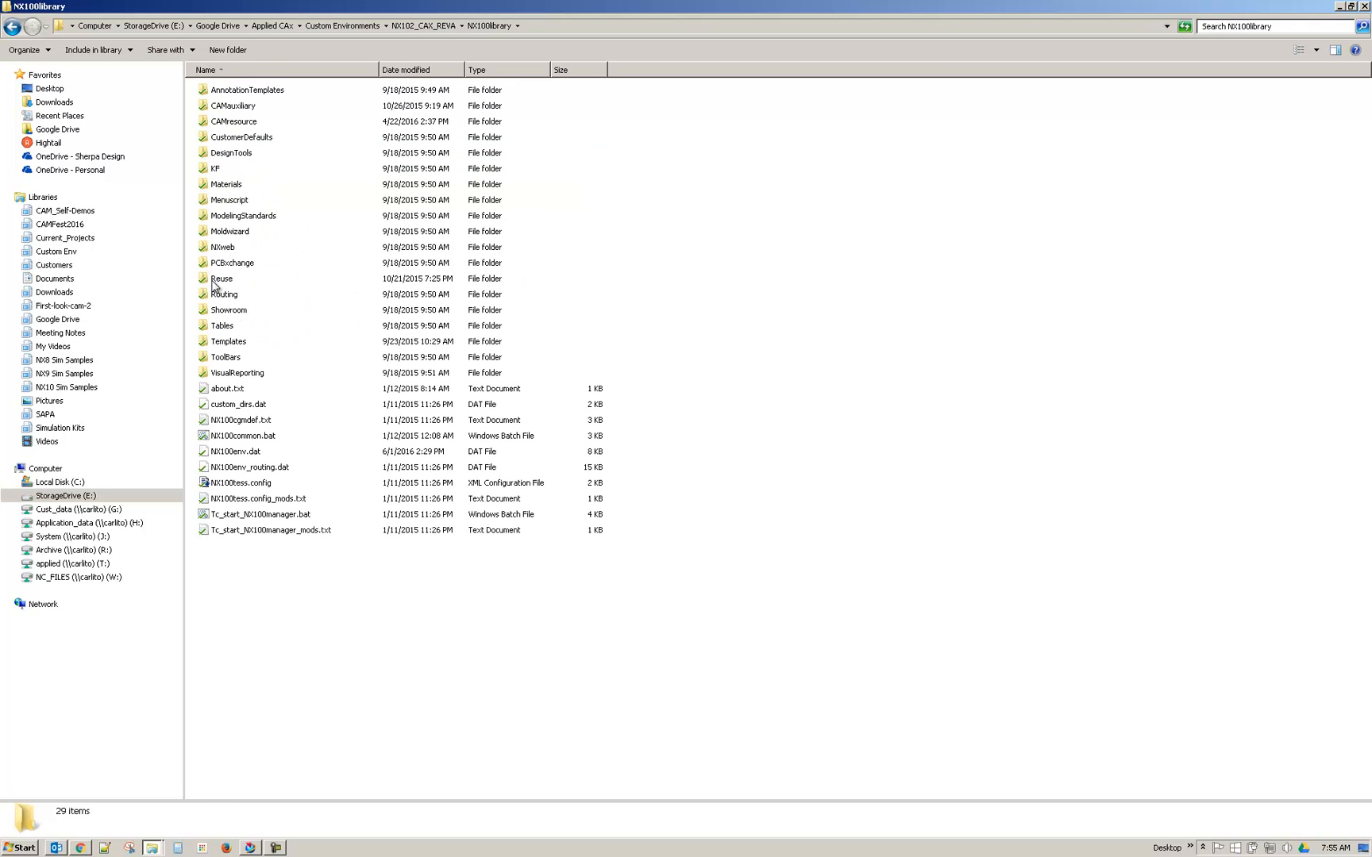
double_click(222, 278)
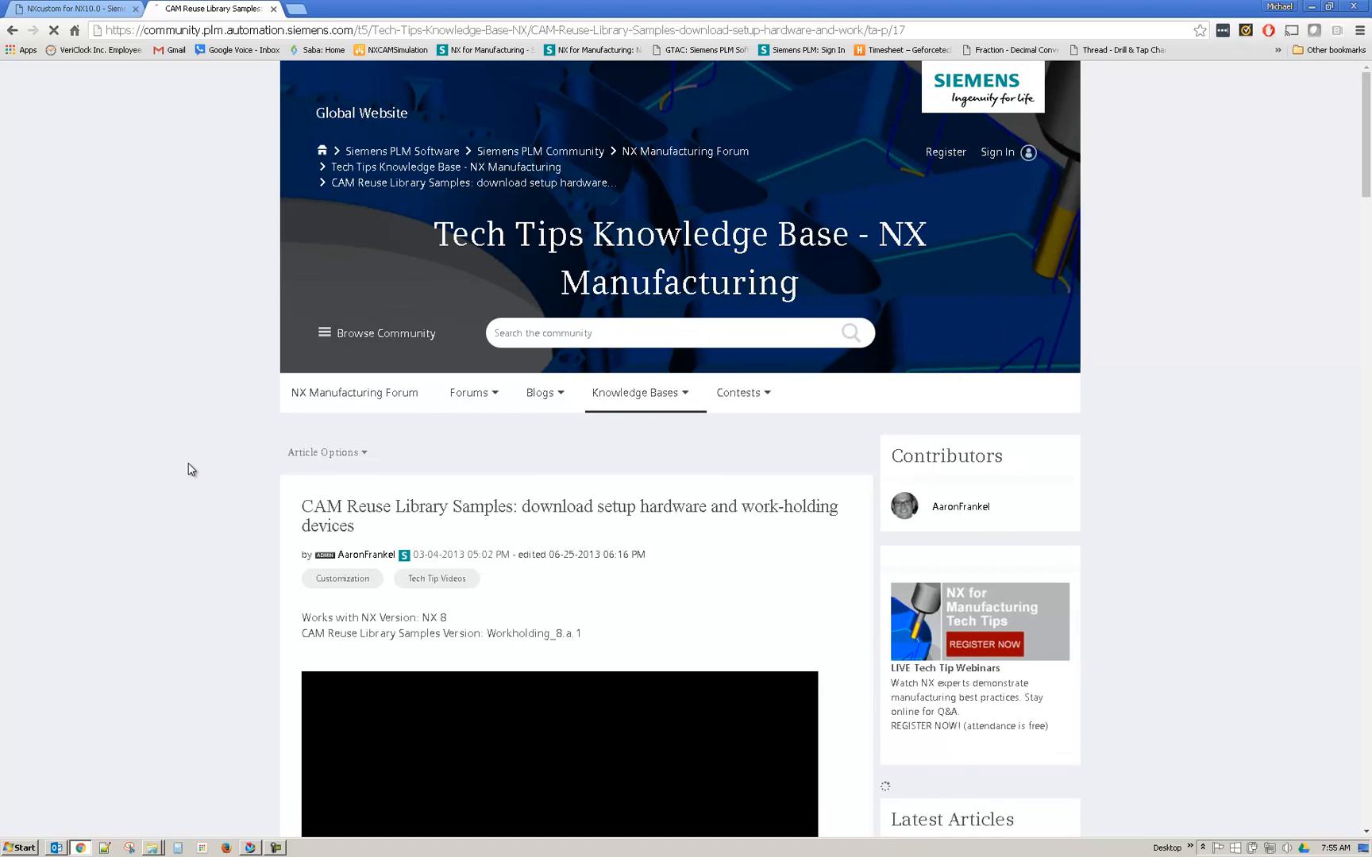
Scroll through the CAM Reuse Library Samples article, then return to the NX session
scroll(down, 3)
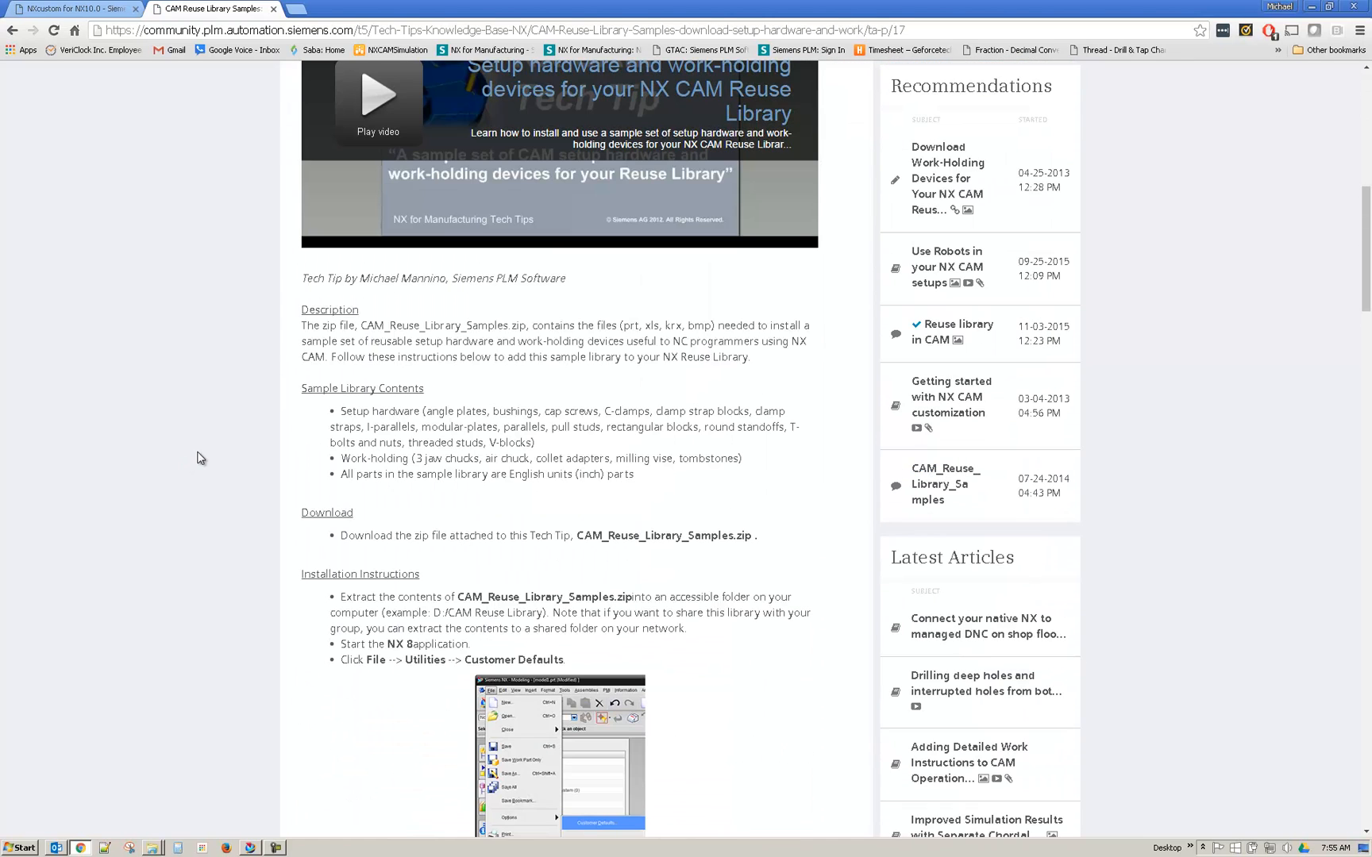
scroll(down, 3)
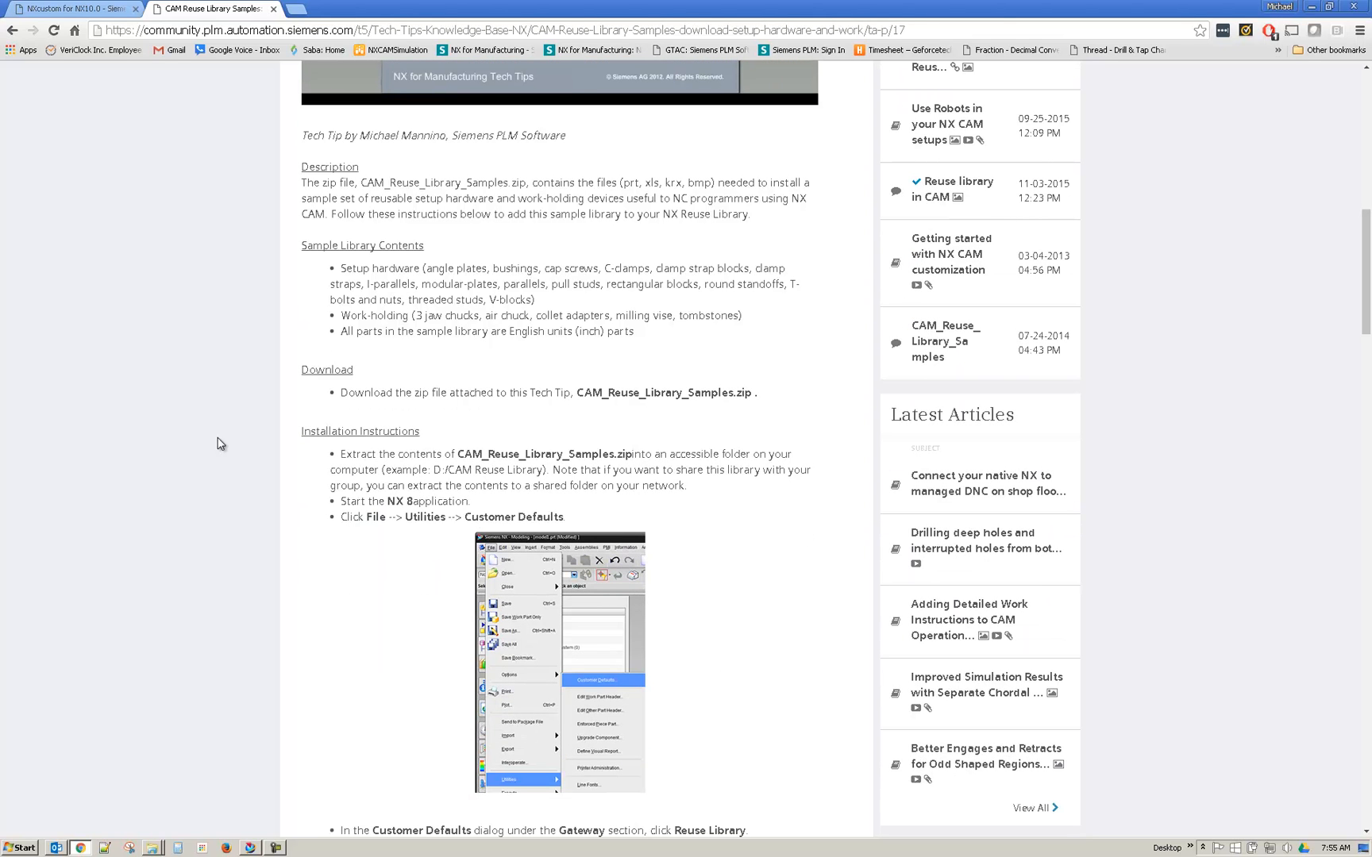
scroll(down, 3)
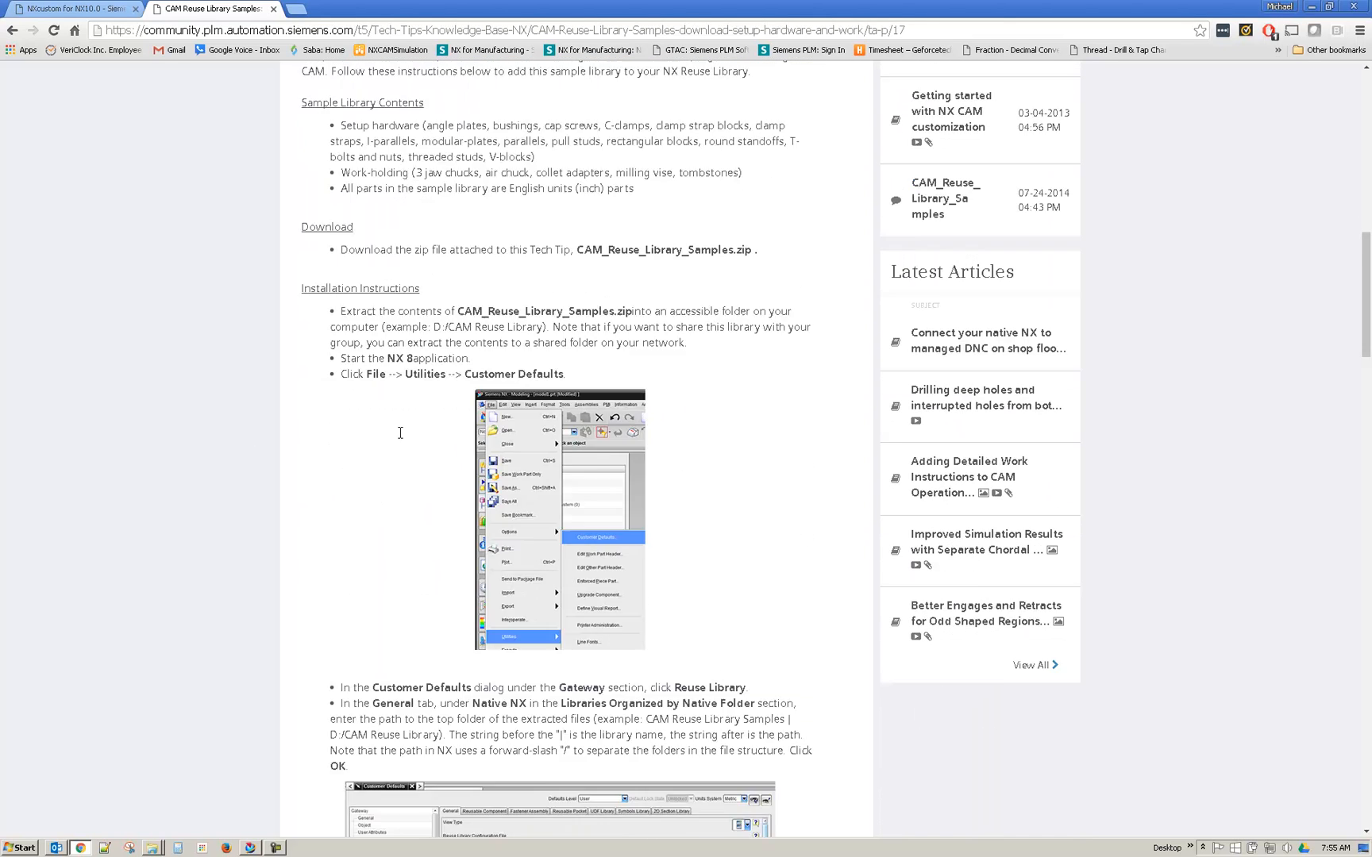
scroll(down, 3)
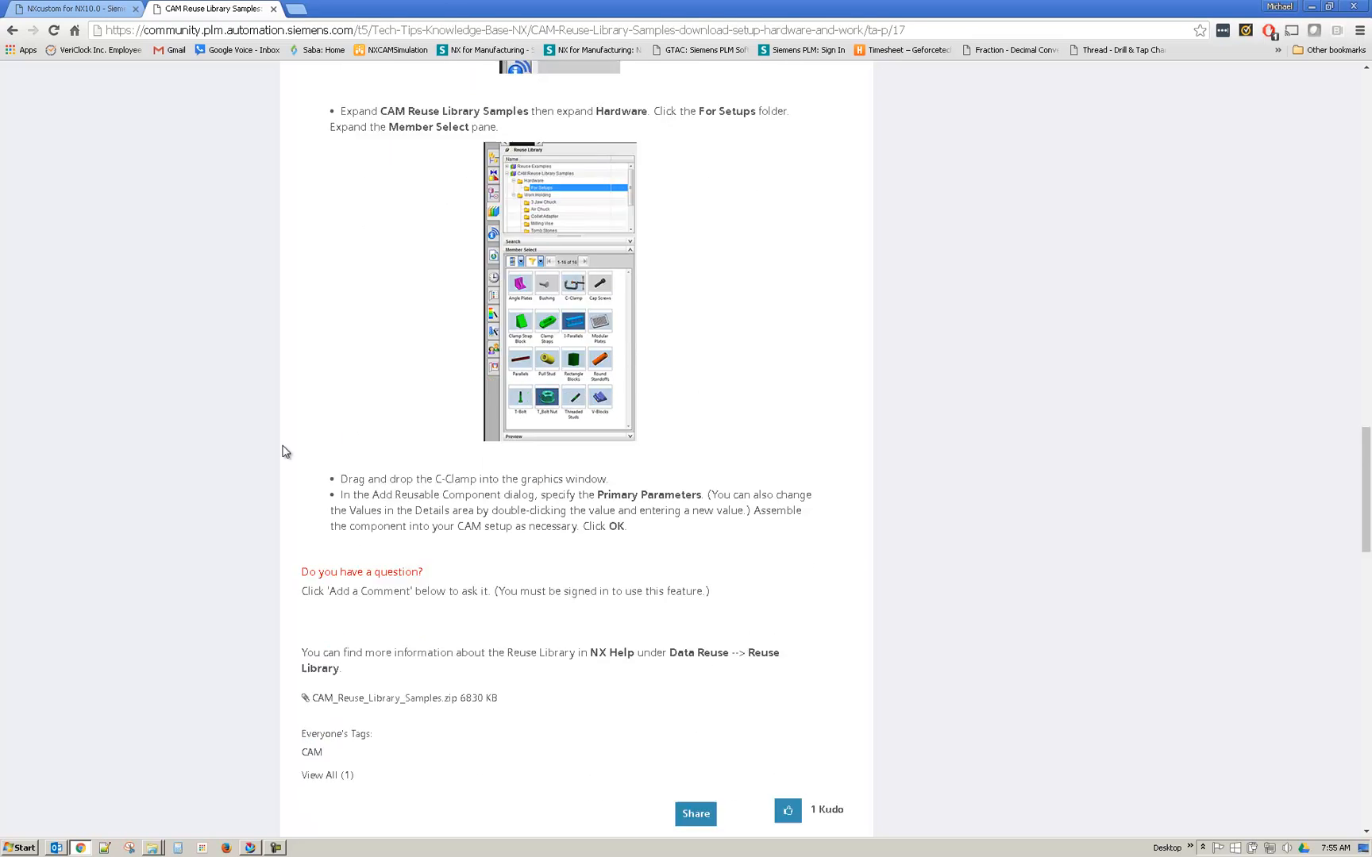
scroll(down, 3)
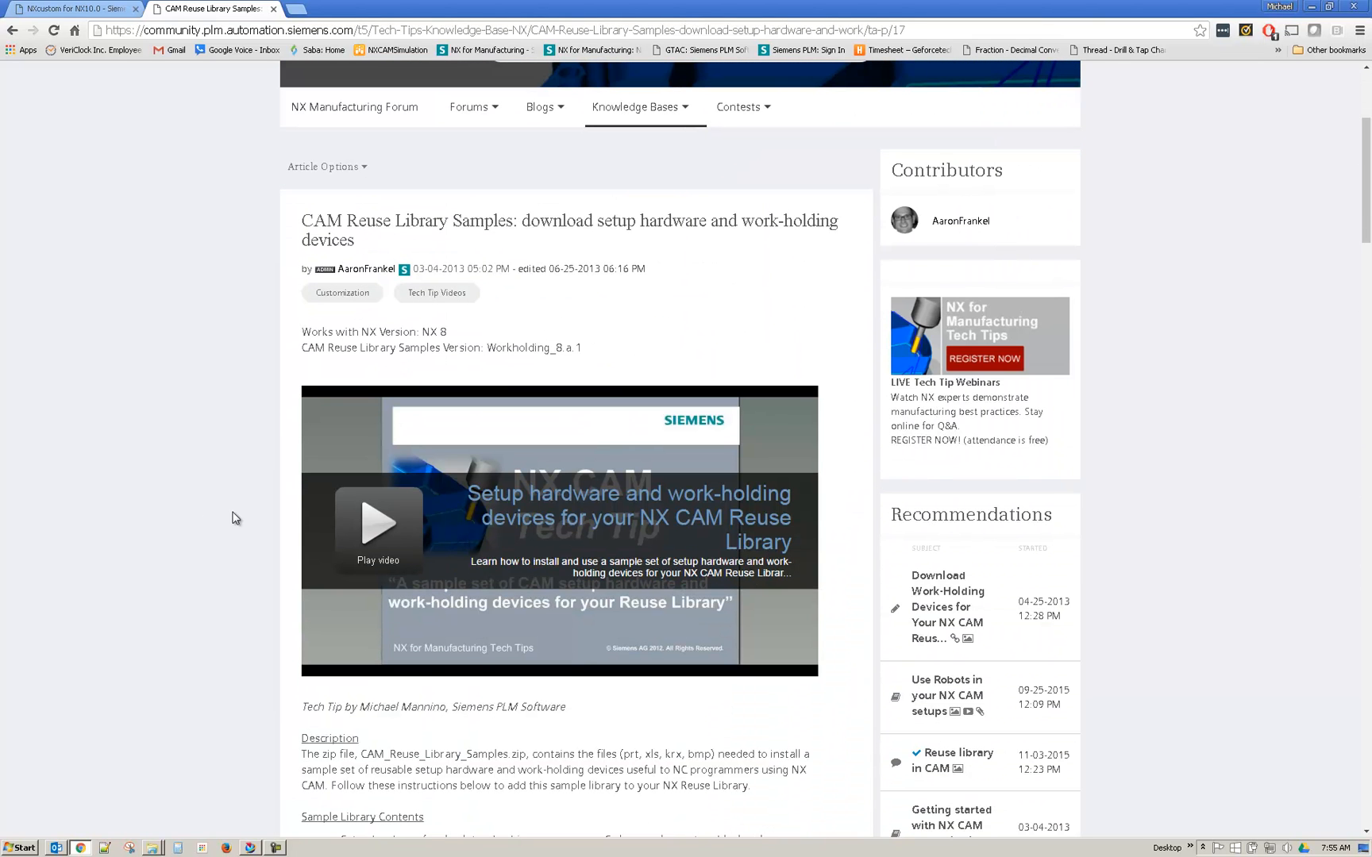
mouse_move(668, 511)
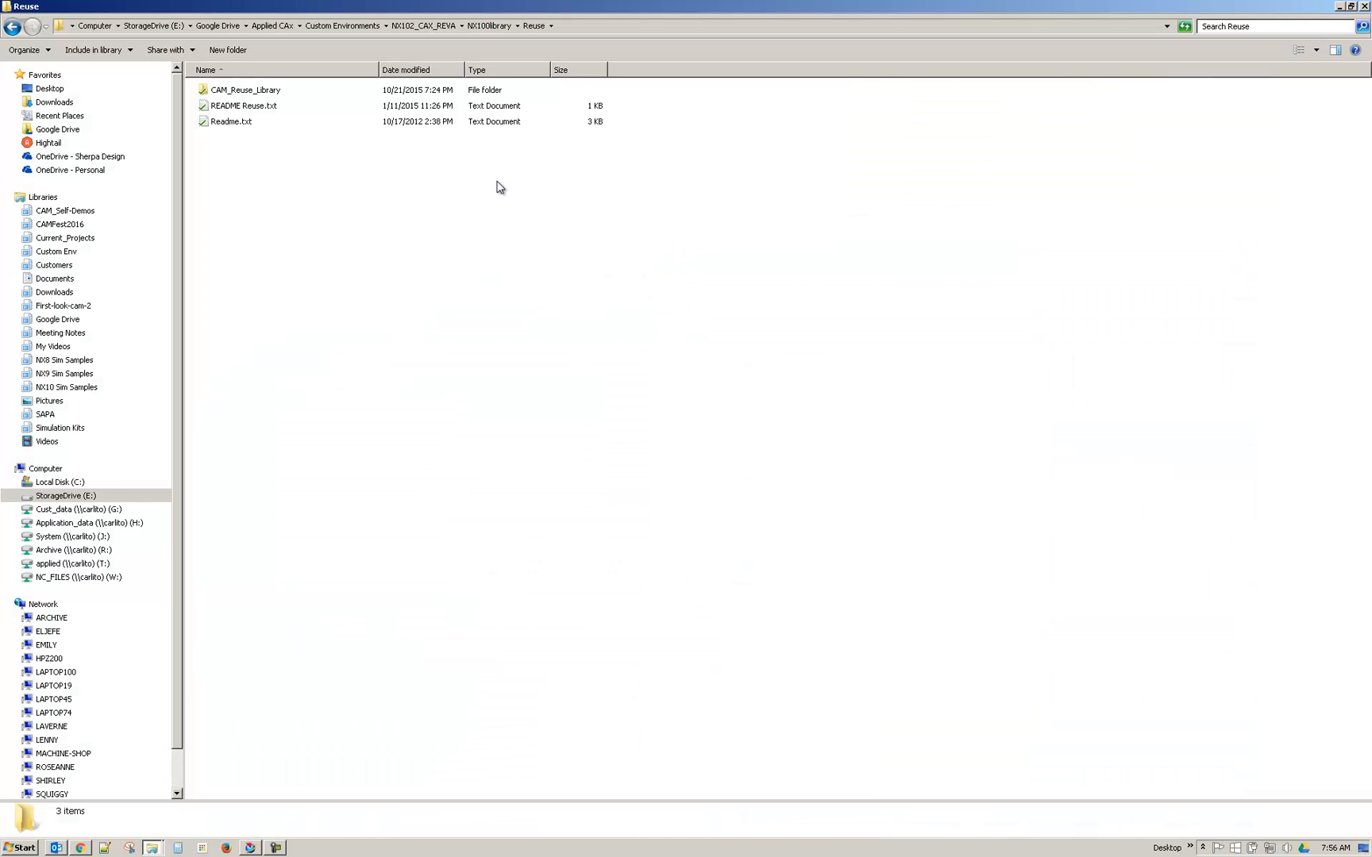
double_click(245, 90)
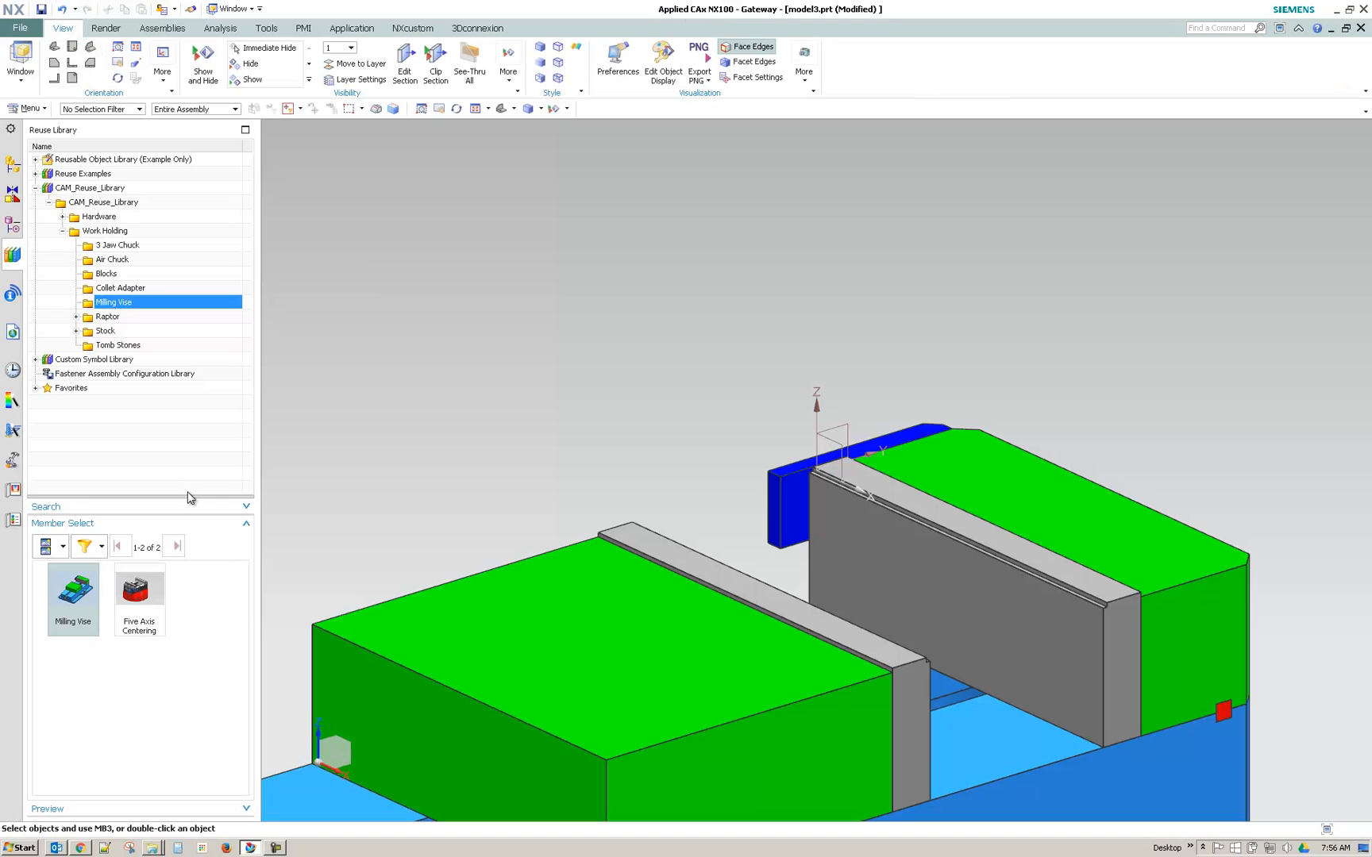
Reopen Customer Defaults on the Reuse Library page from the menu
click(30, 108)
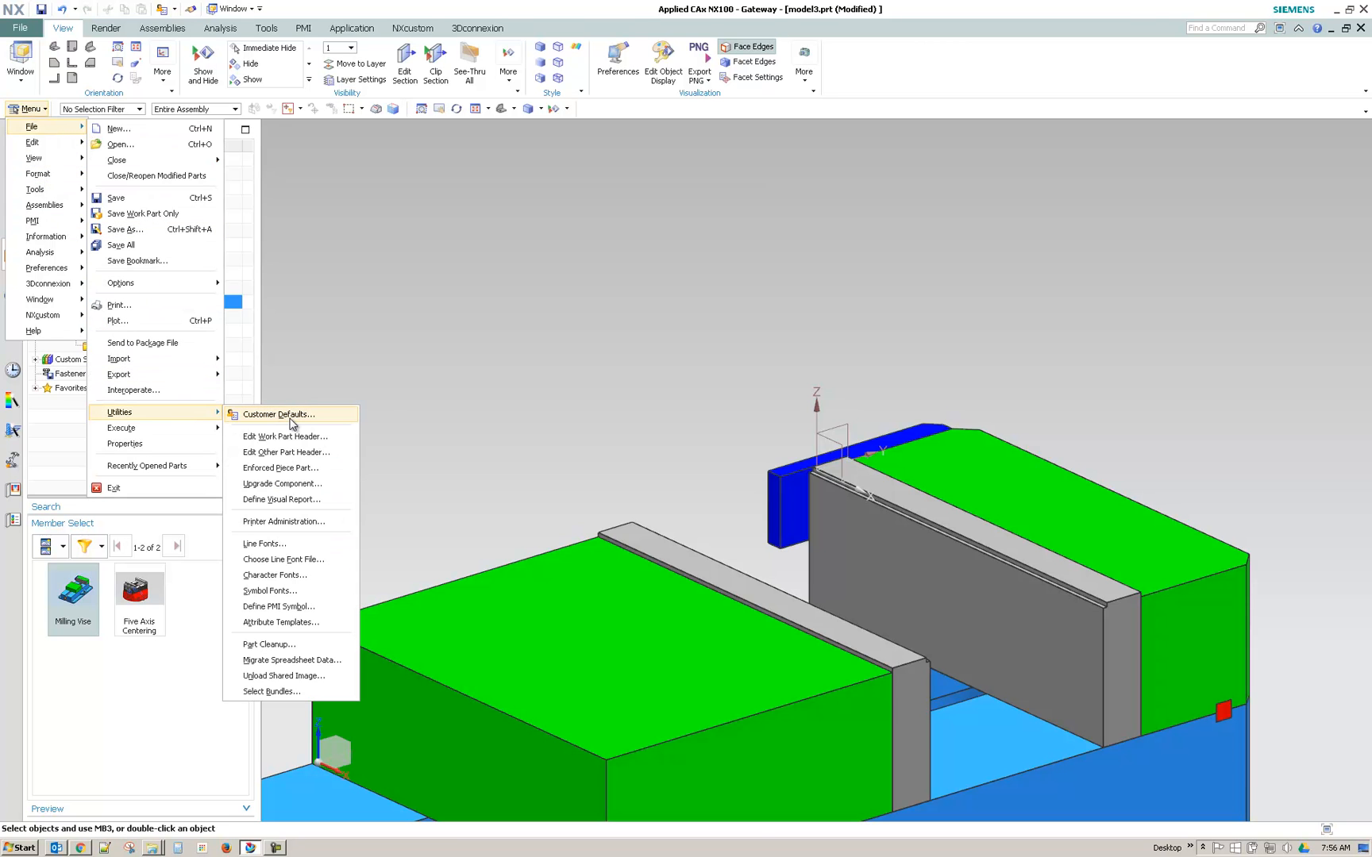
click(278, 414)
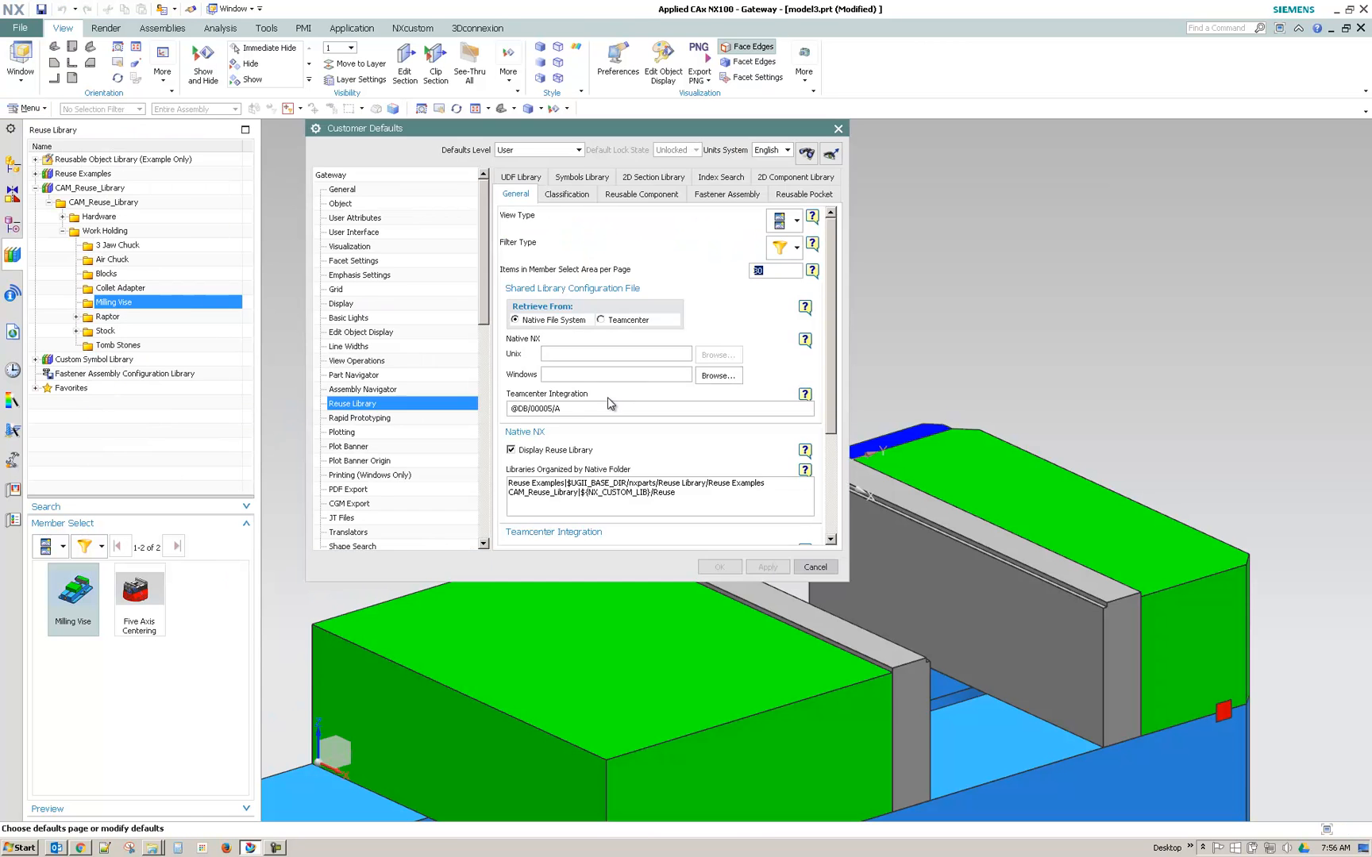